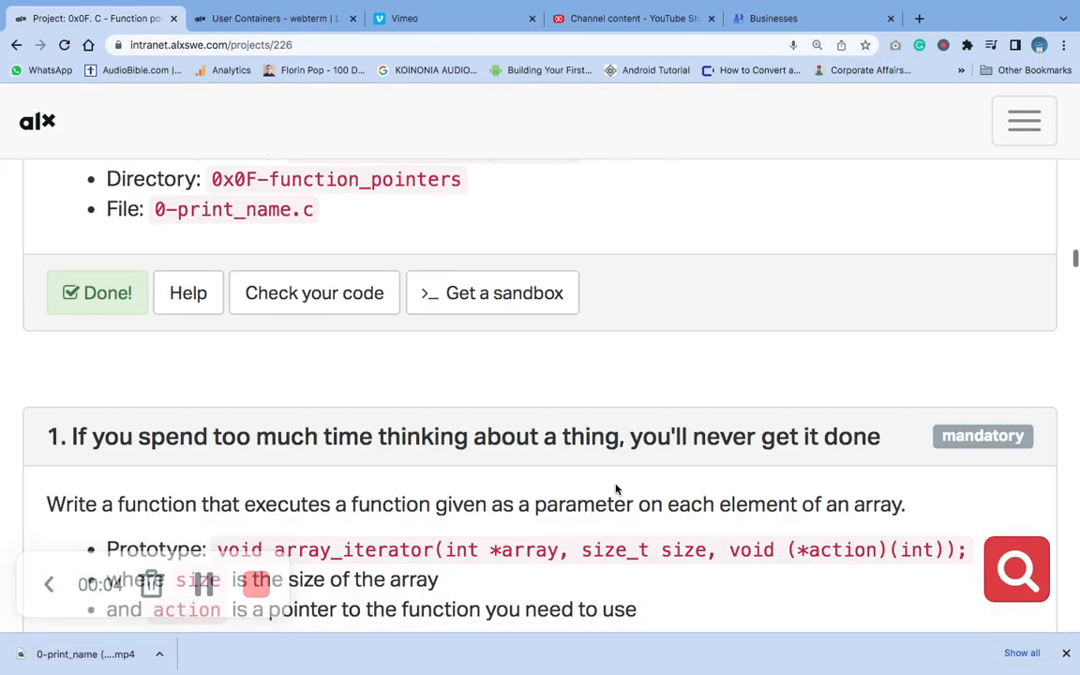
# Scroll the function pointers project page down to task 1's array_iterator prototype and 1-main.c example
pyautogui.scroll(-3)
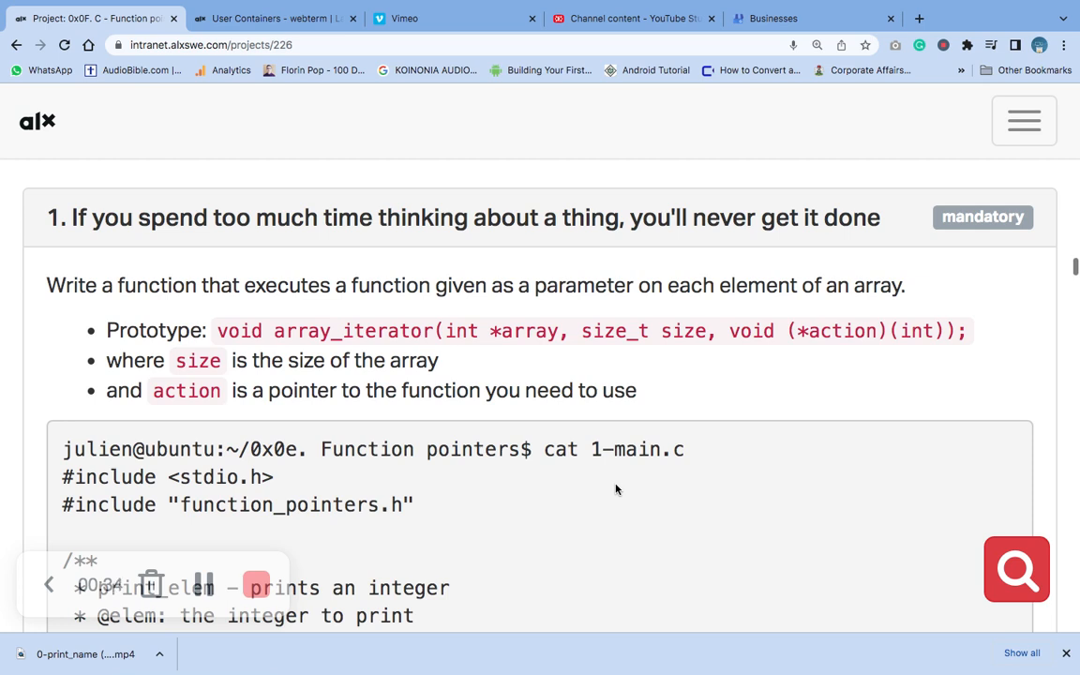
pyautogui.scroll(-3)
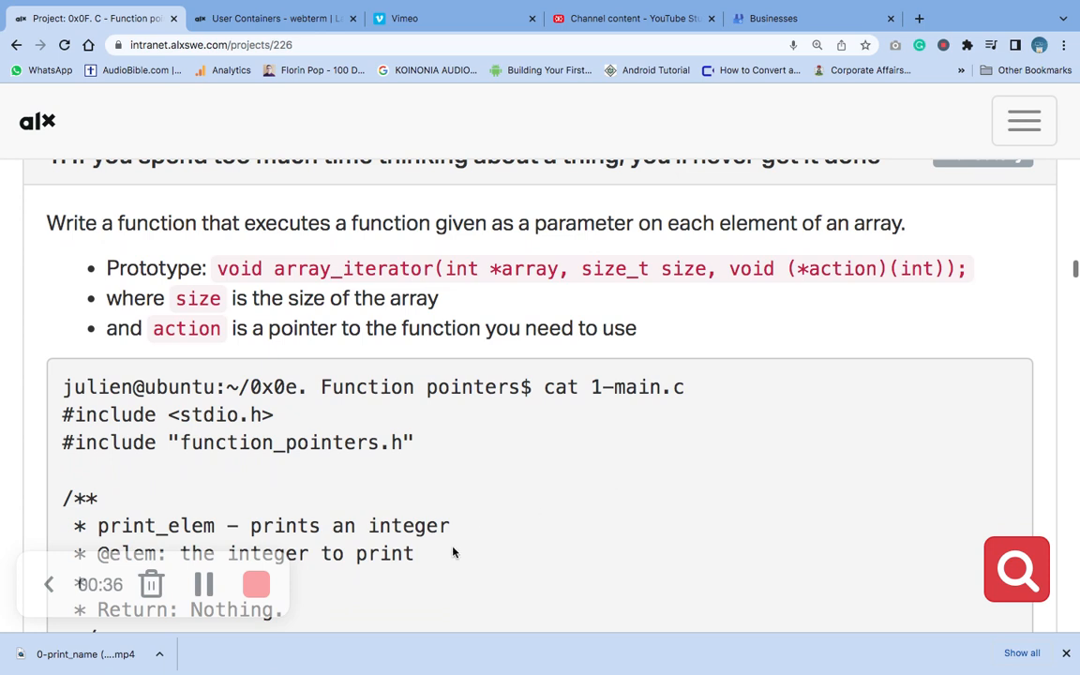
pyautogui.scroll(-3)
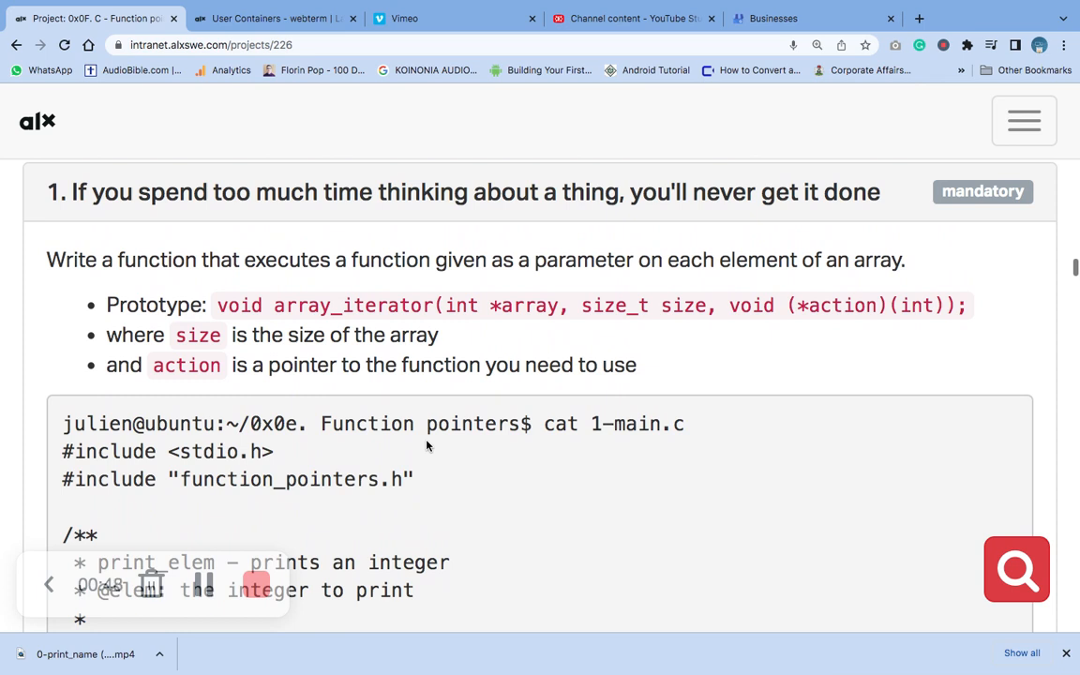
pyautogui.moveTo(394, 337)
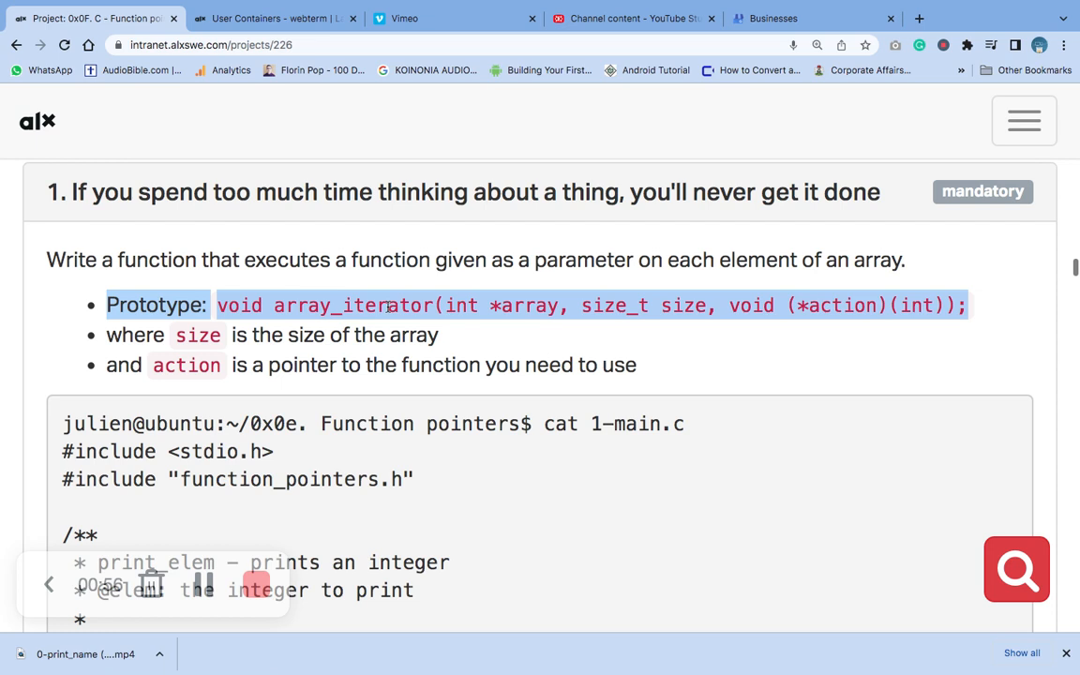
pyautogui.moveTo(198, 352)
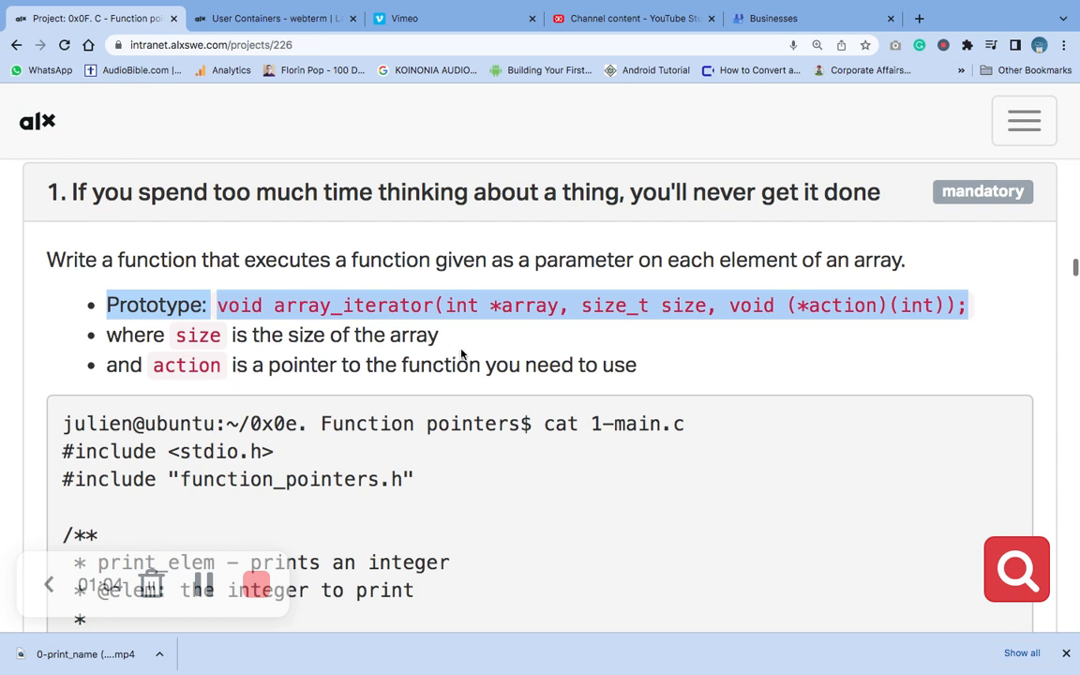
pyautogui.scroll(-3)
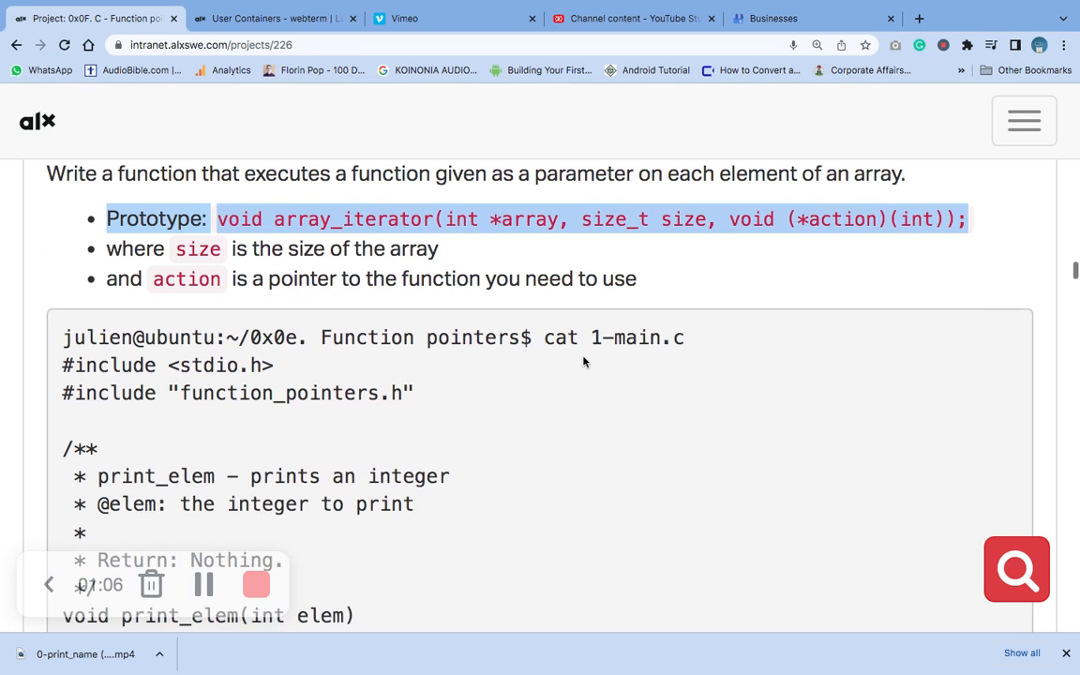
pyautogui.scroll(-3)
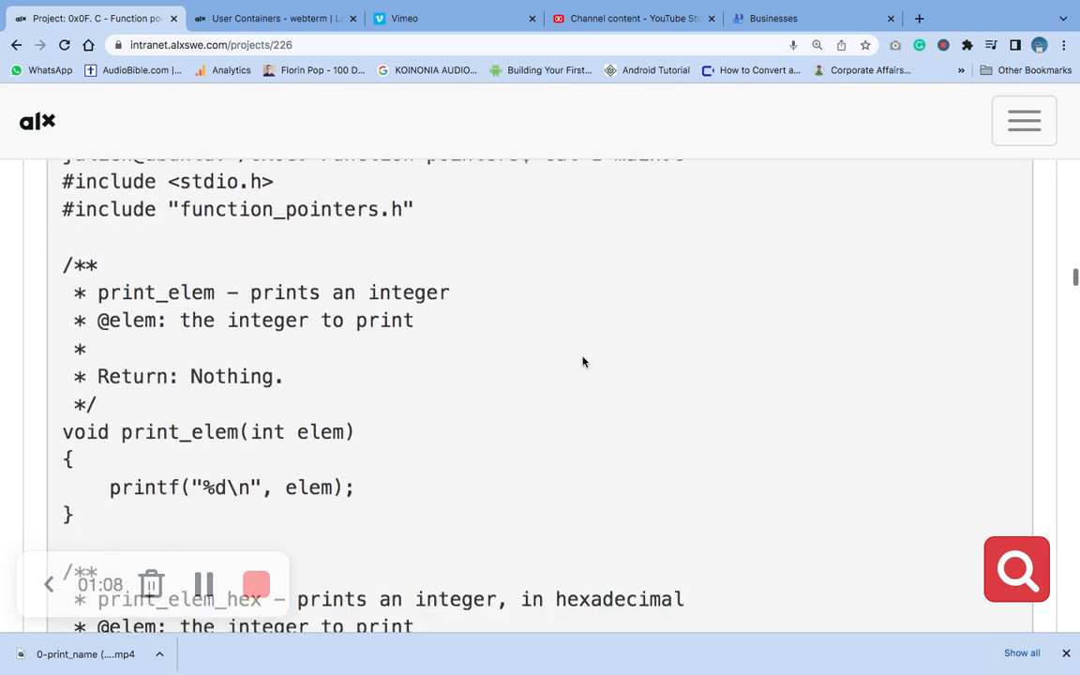
pyautogui.scroll(-3)
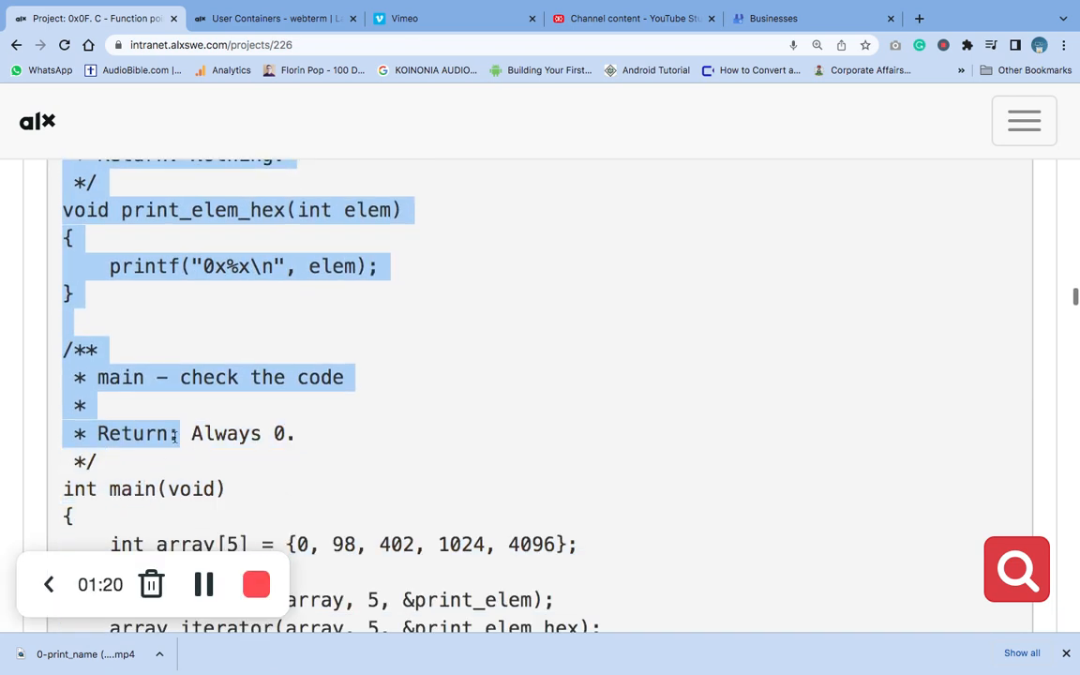
pyautogui.scroll(-3)
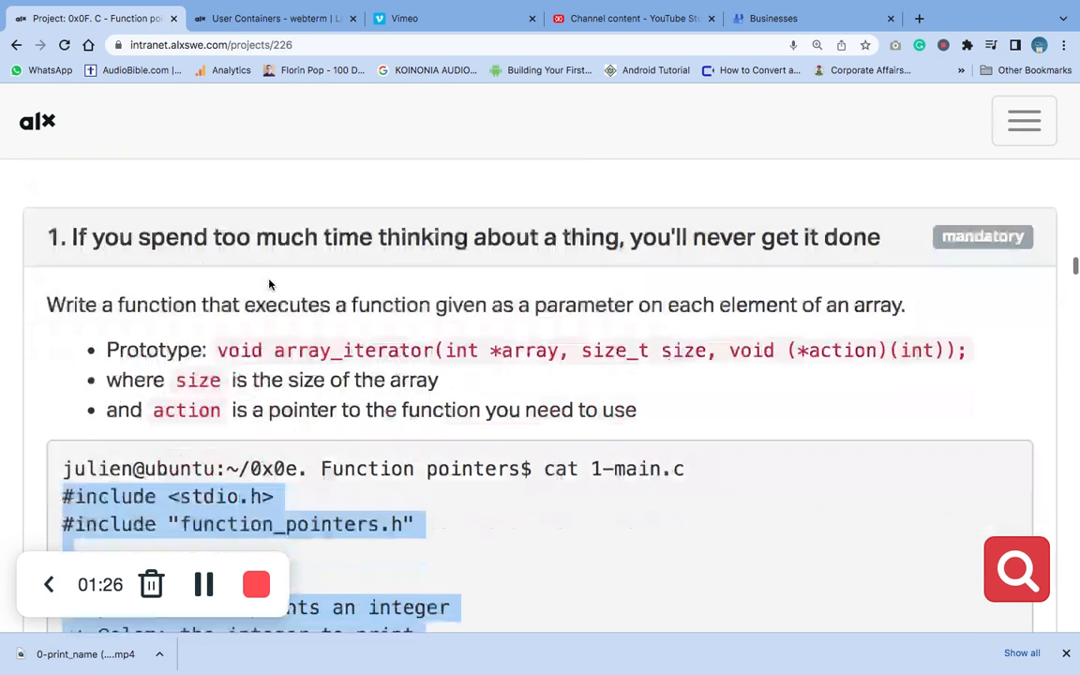
# View 1-main.c in vi on the webterm, then return to task 1's repo details naming 1-array_iterator.c
pyautogui.click(272, 19)
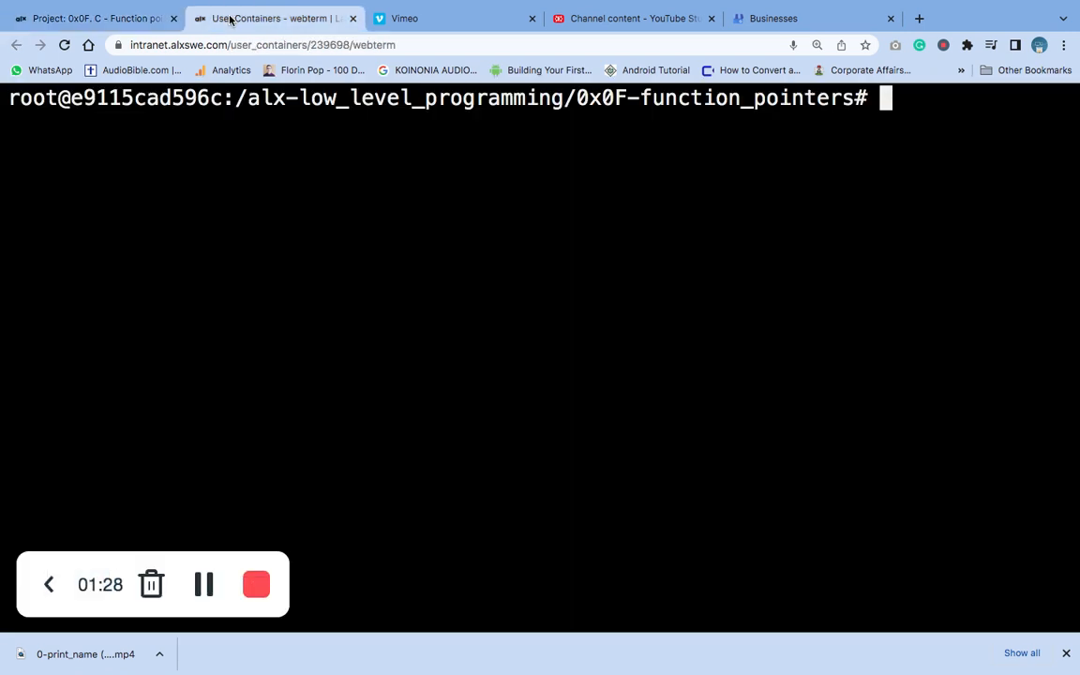
pyautogui.write('vi 1-')
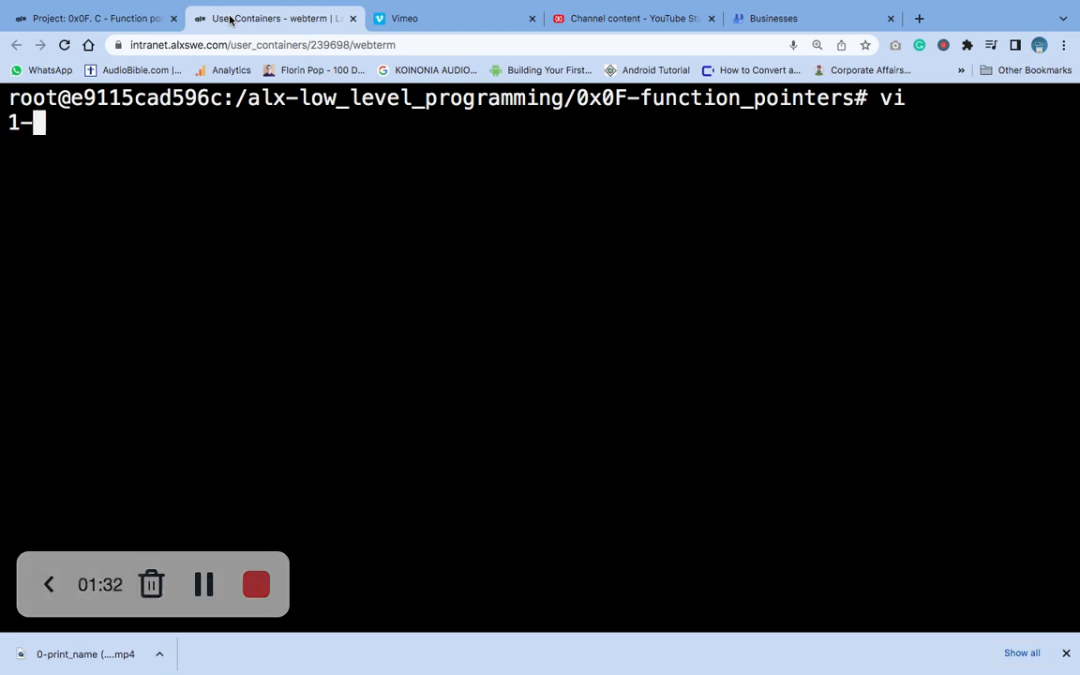
pyautogui.write('main.c')
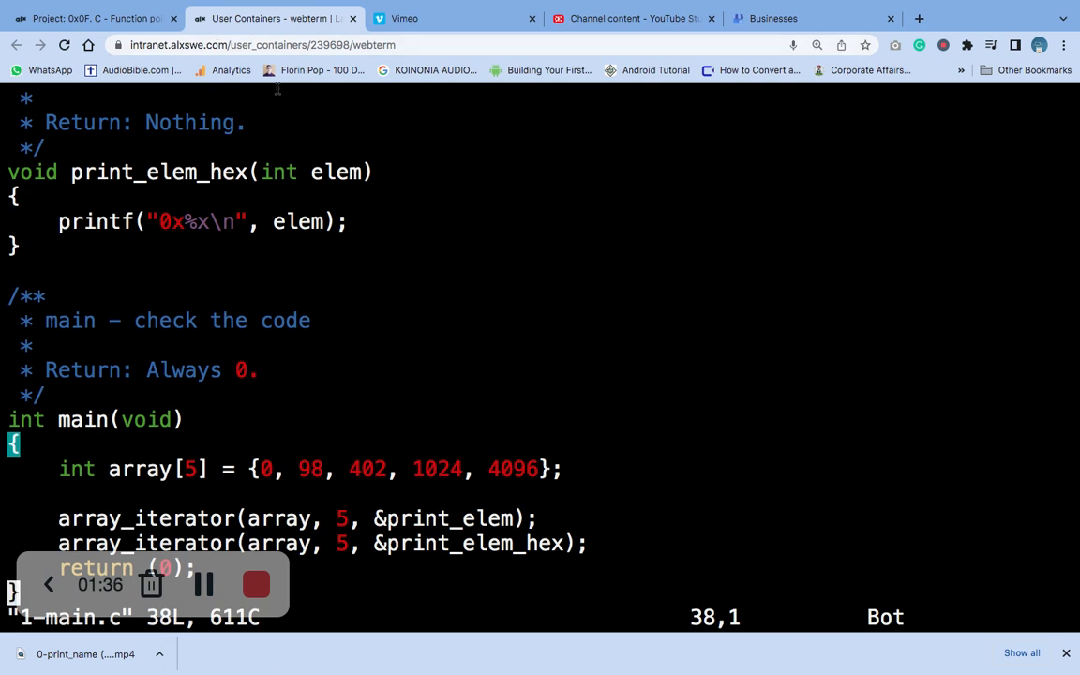
pyautogui.scroll(-3)
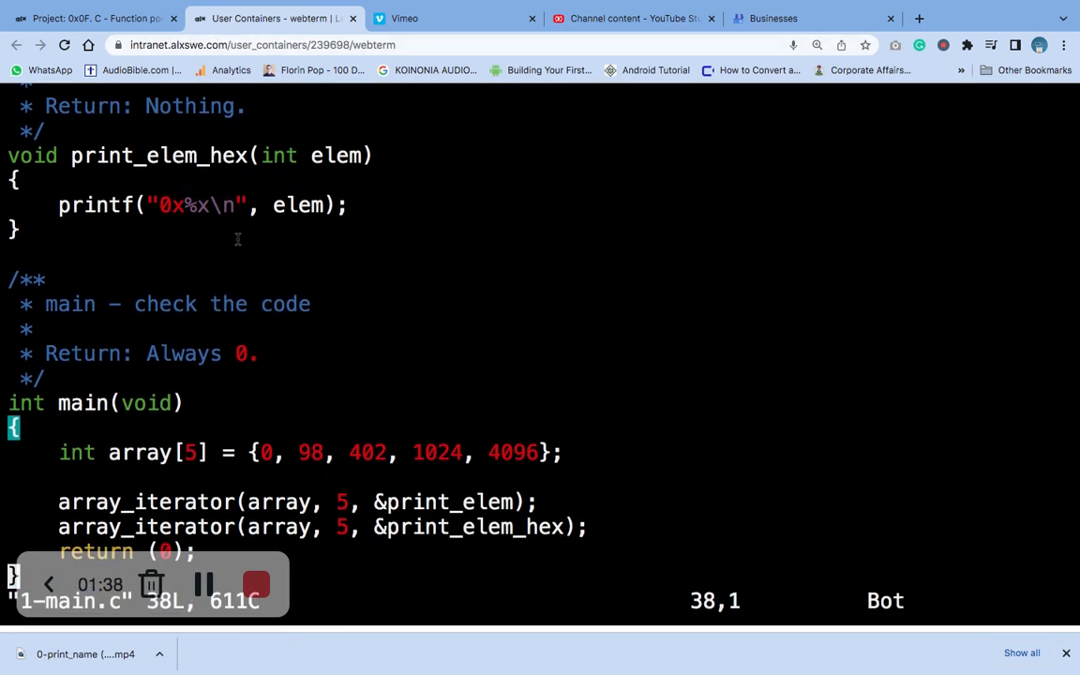
pyautogui.scroll(-3)
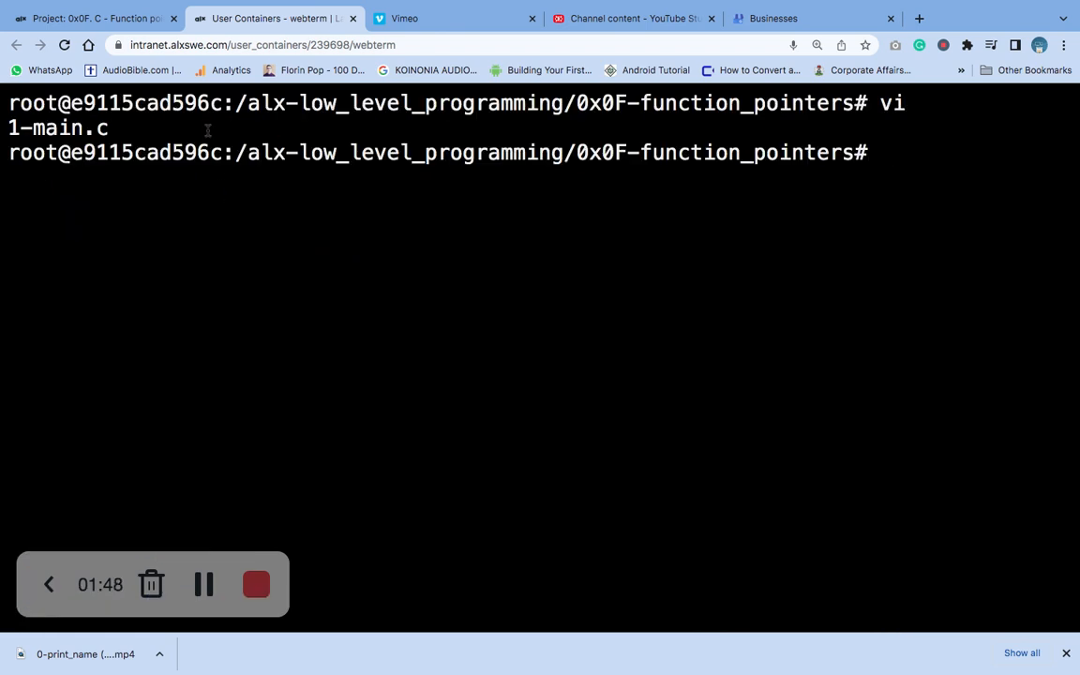
pyautogui.click(94, 19)
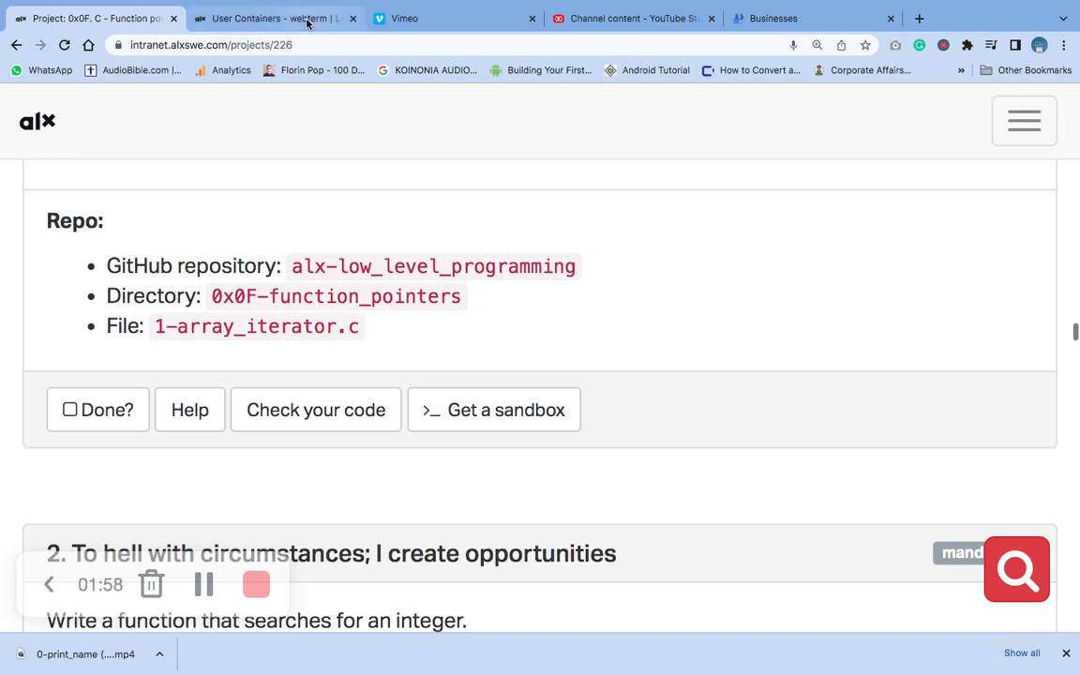
# Review 1-array_iterator.c in vi, confirming the loop calls action on each element, and save with :x
pyautogui.click(272, 19)
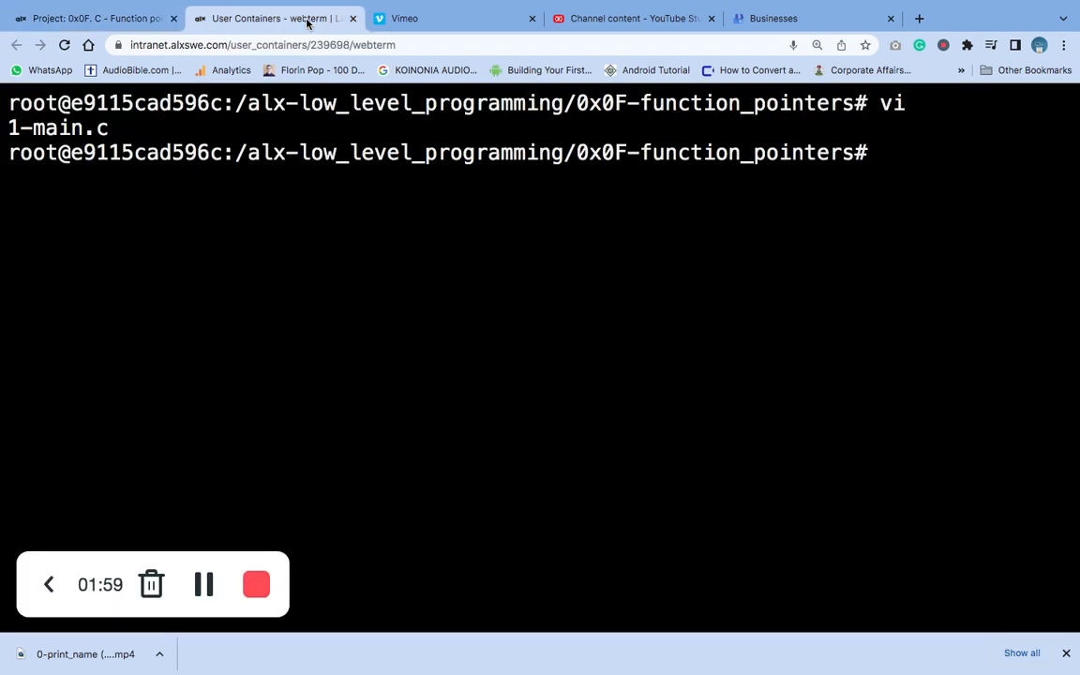
pyautogui.write('vi')
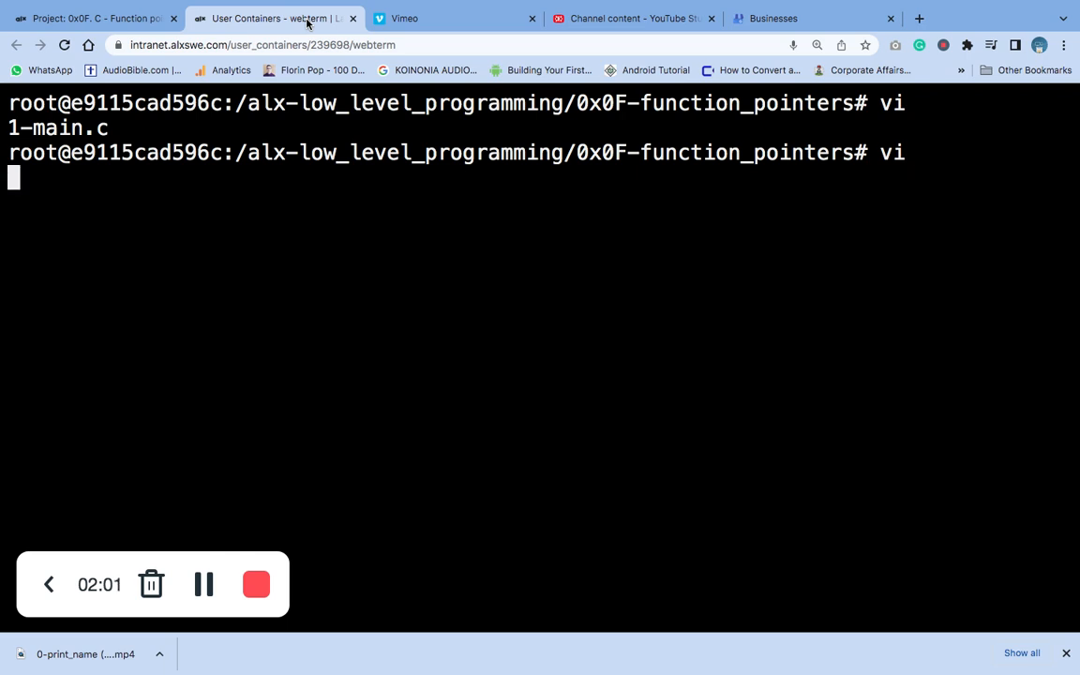
pyautogui.write('1-')
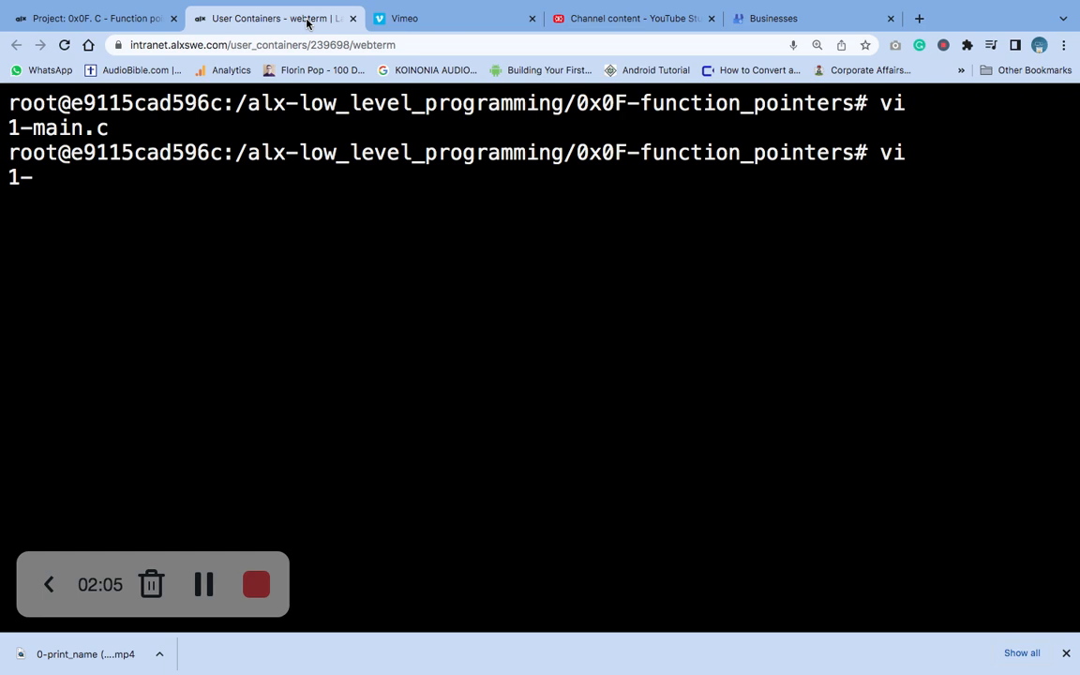
pyautogui.write('array_iterator.c')
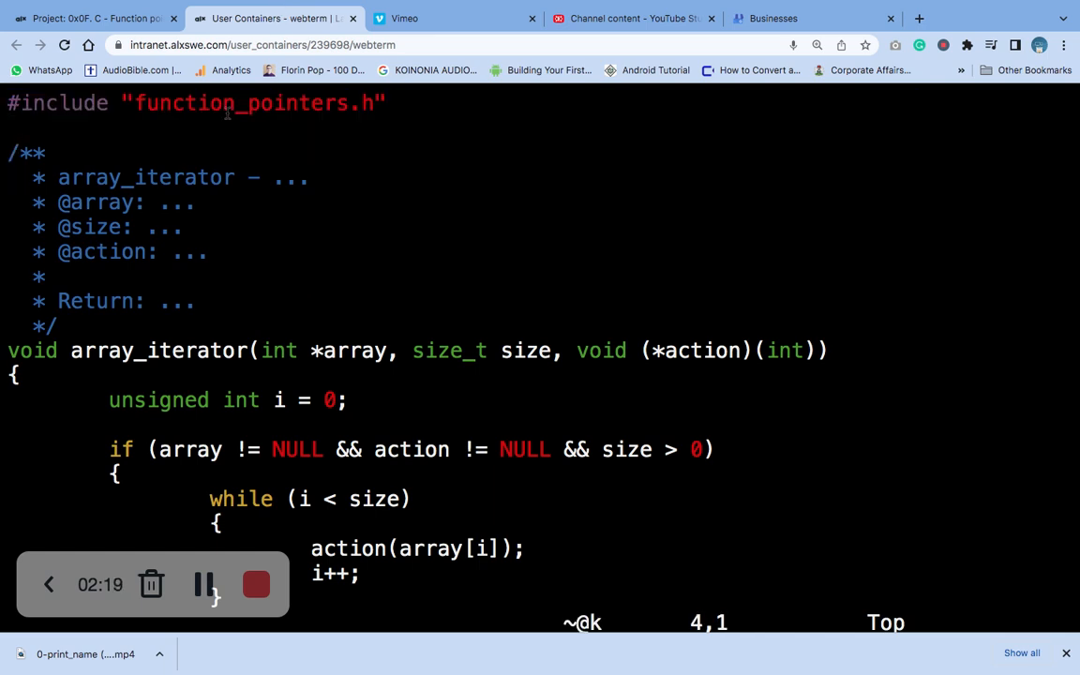
pyautogui.scroll(-3)
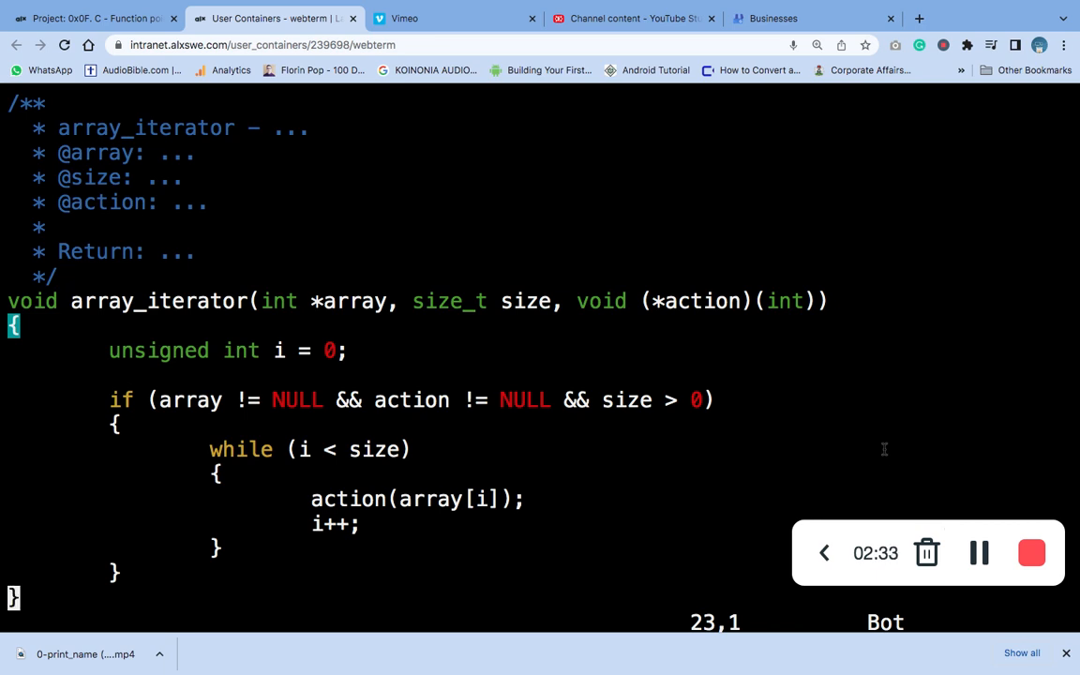
pyautogui.write(':')
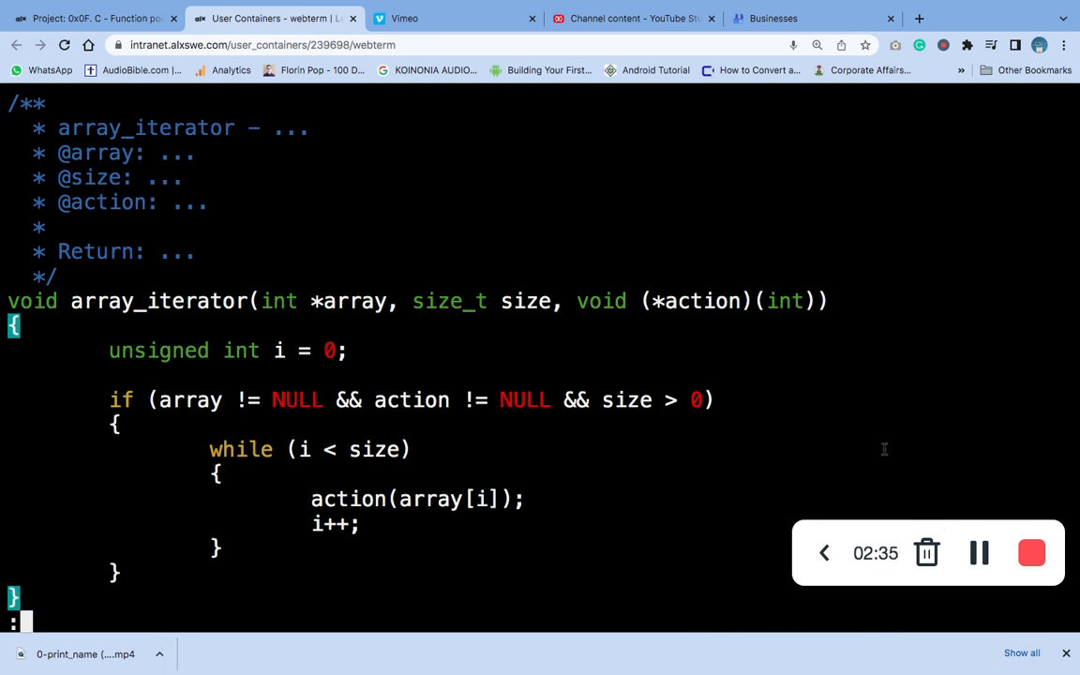
pyautogui.write('x')
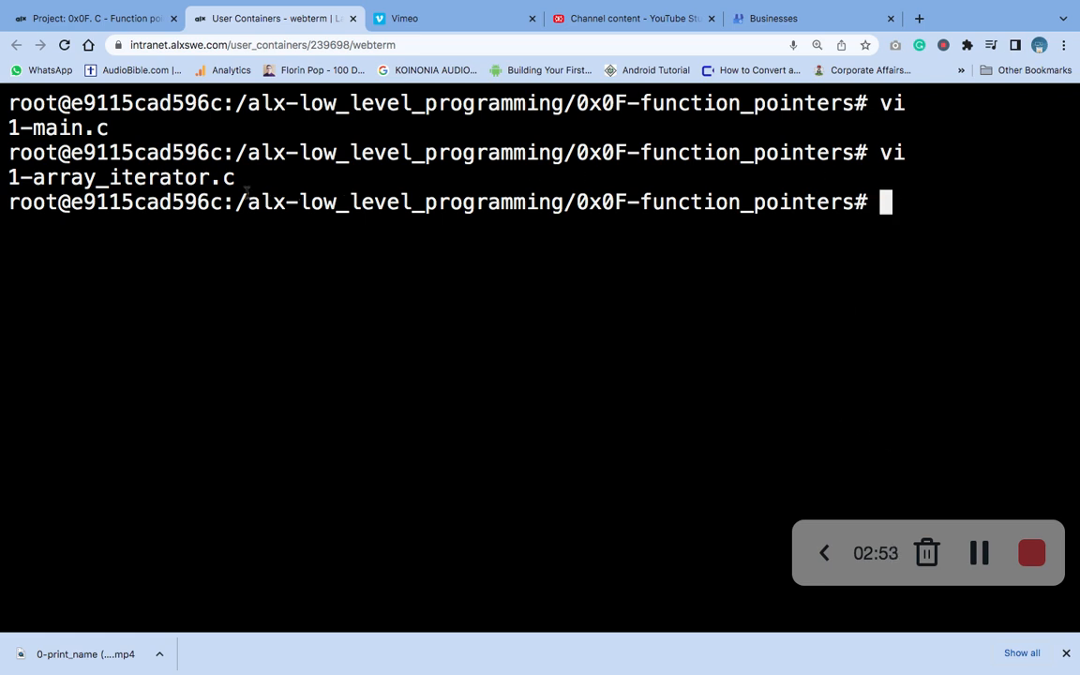
pyautogui.moveTo(94, 19)
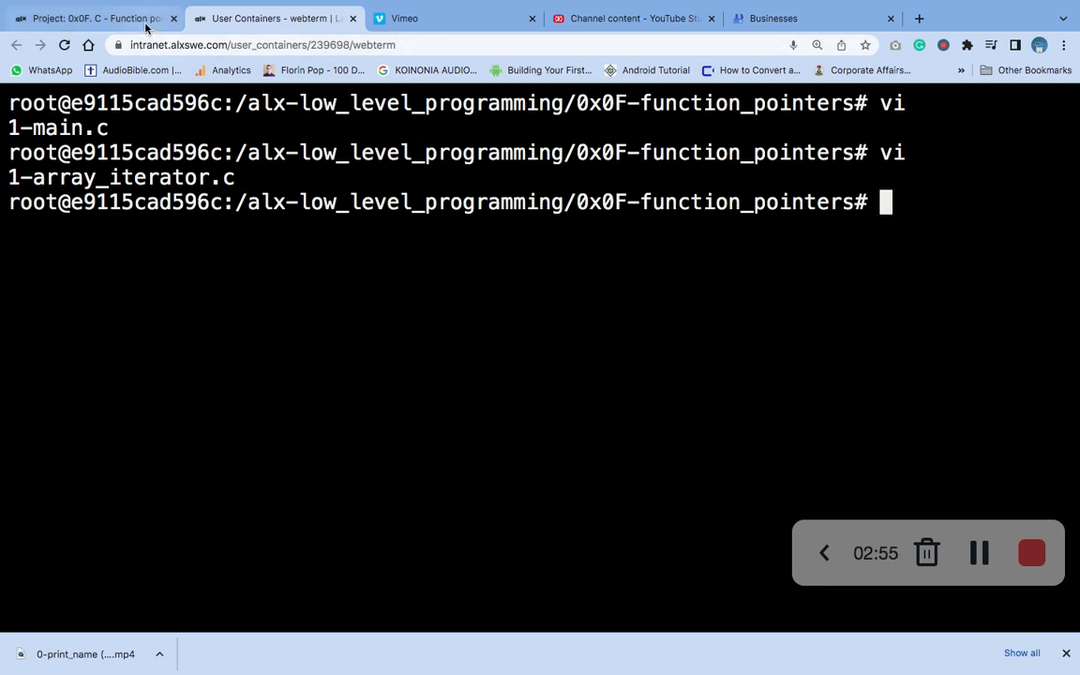
# Select the example gcc -Wall -pedantic compile line for 1-main.c and 1-array_iterator.c on the project page
pyautogui.click(93, 19)
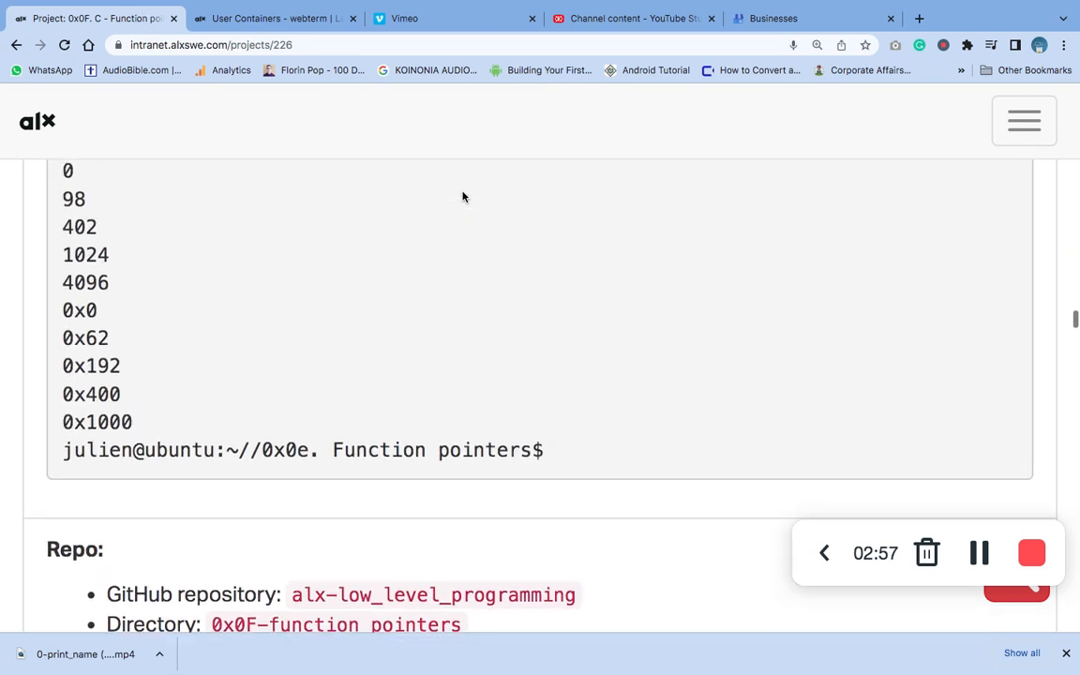
pyautogui.scroll(-3)
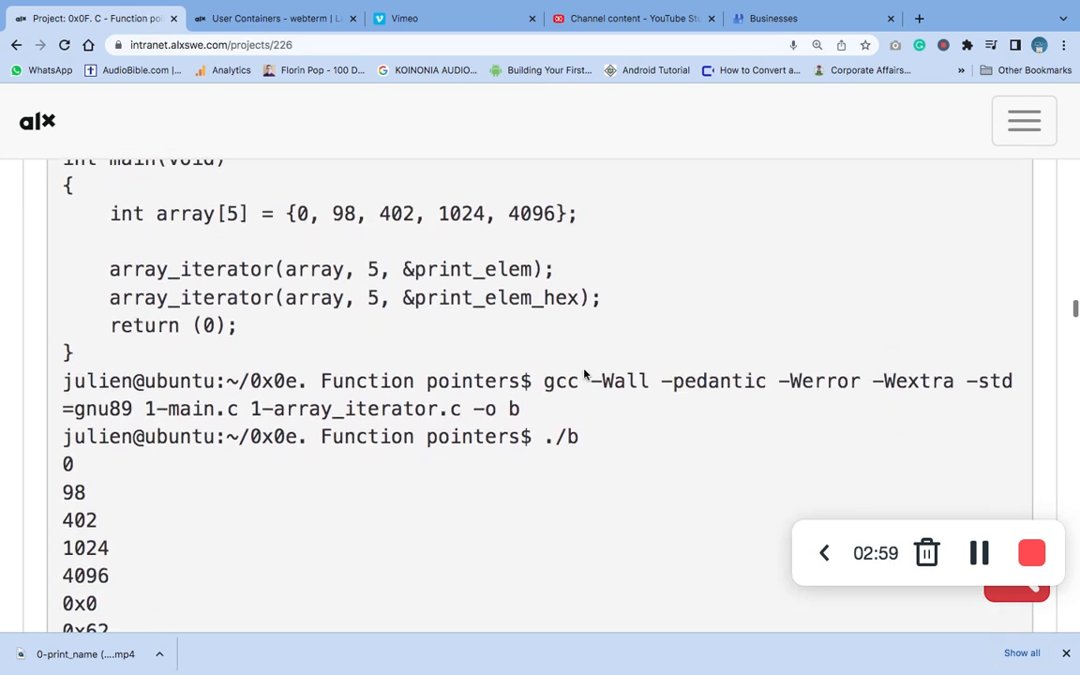
pyautogui.moveTo(544, 381); pyautogui.dragTo(519, 409)
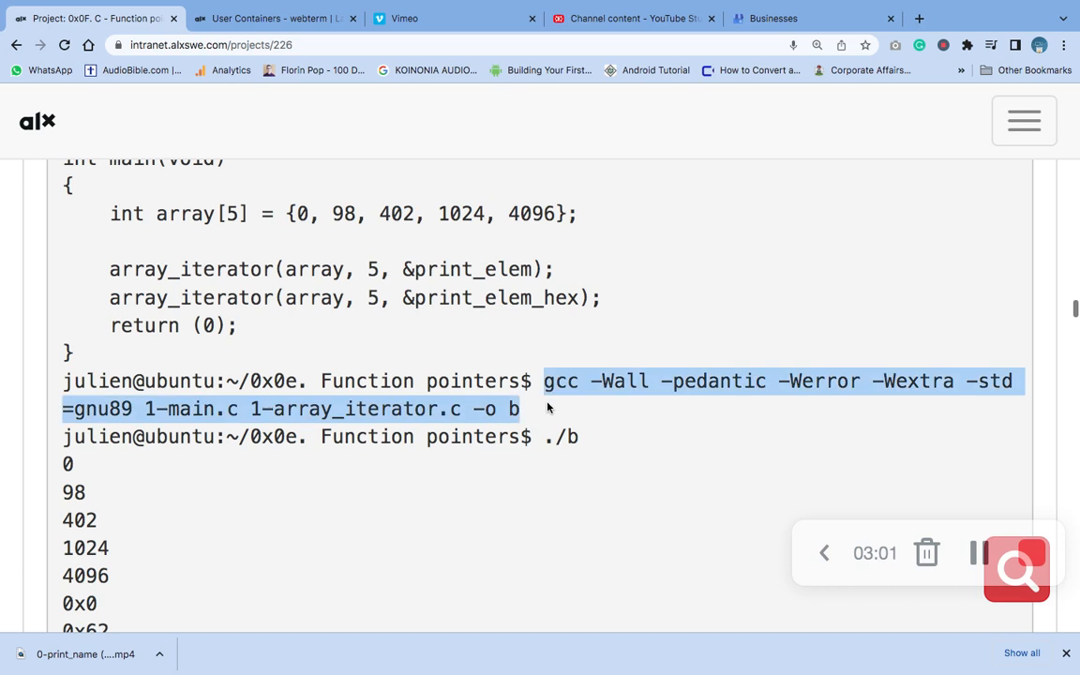
pyautogui.moveTo(338, 109)
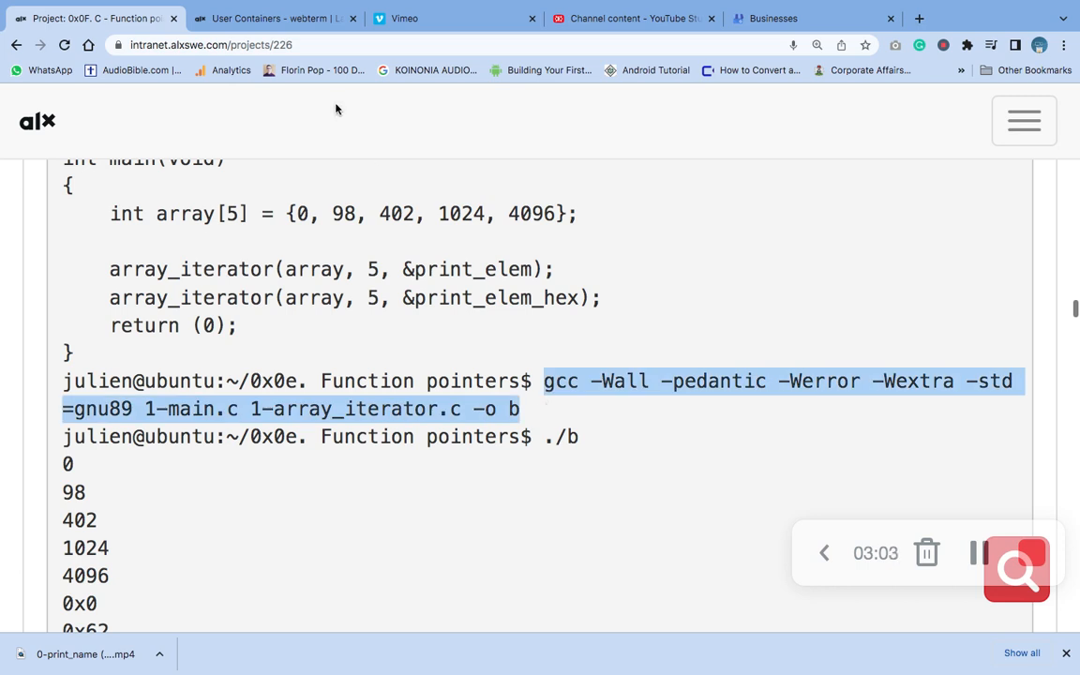
# Compile into b with the pasted gcc command and run ./b to print the decimal and hex values
pyautogui.click(272, 19)
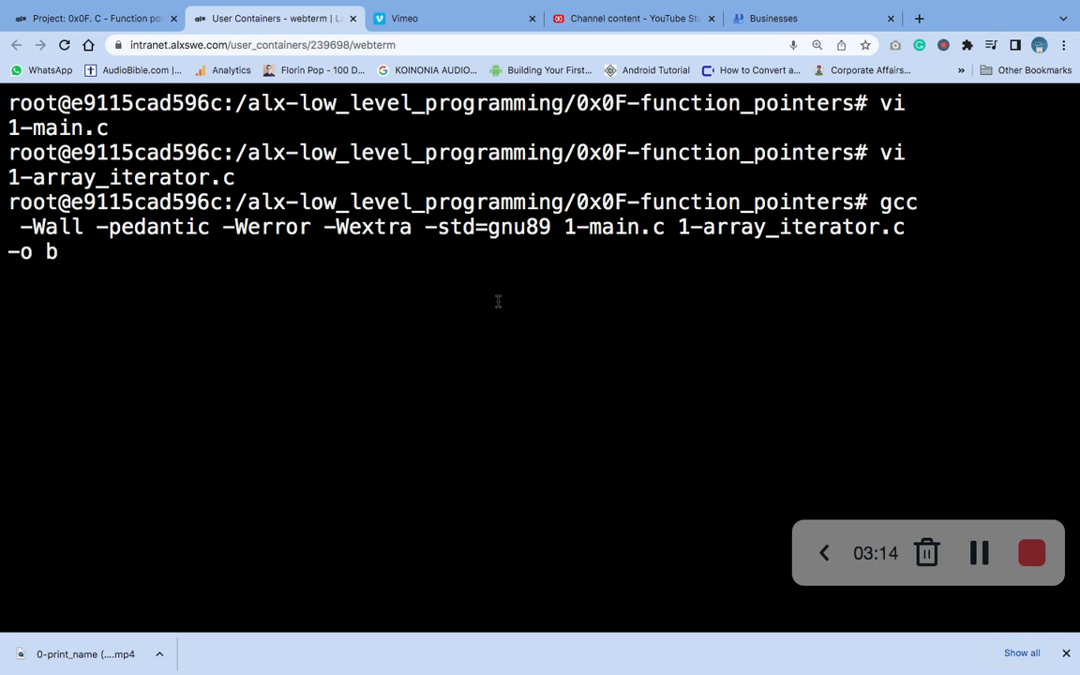
pyautogui.moveTo(459, 266)
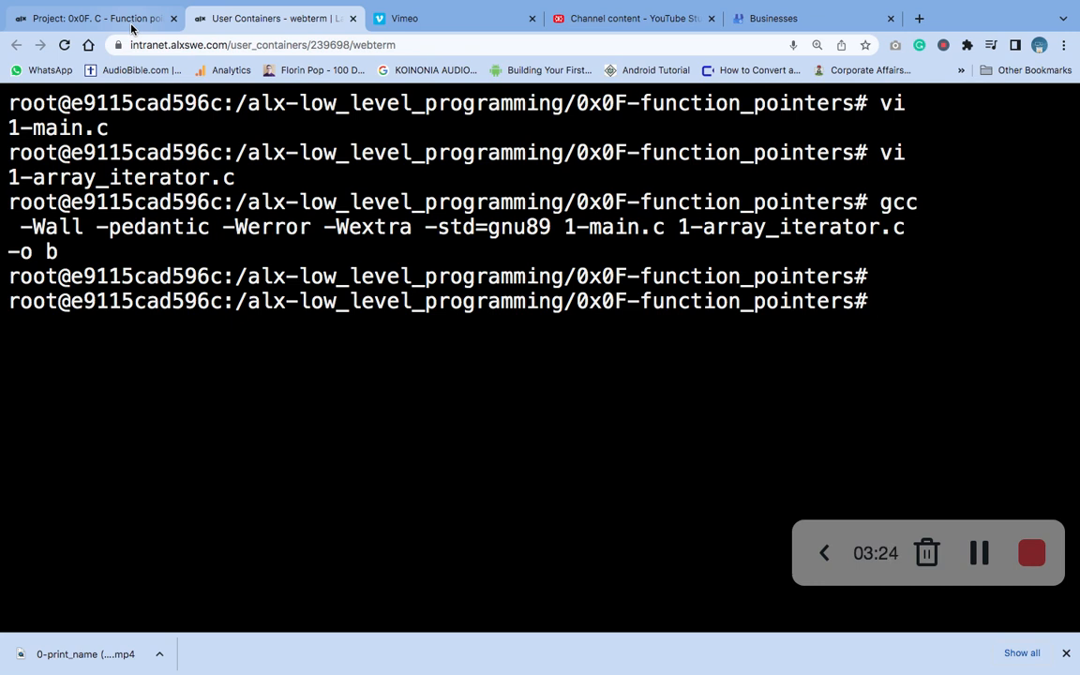
pyautogui.write('./')
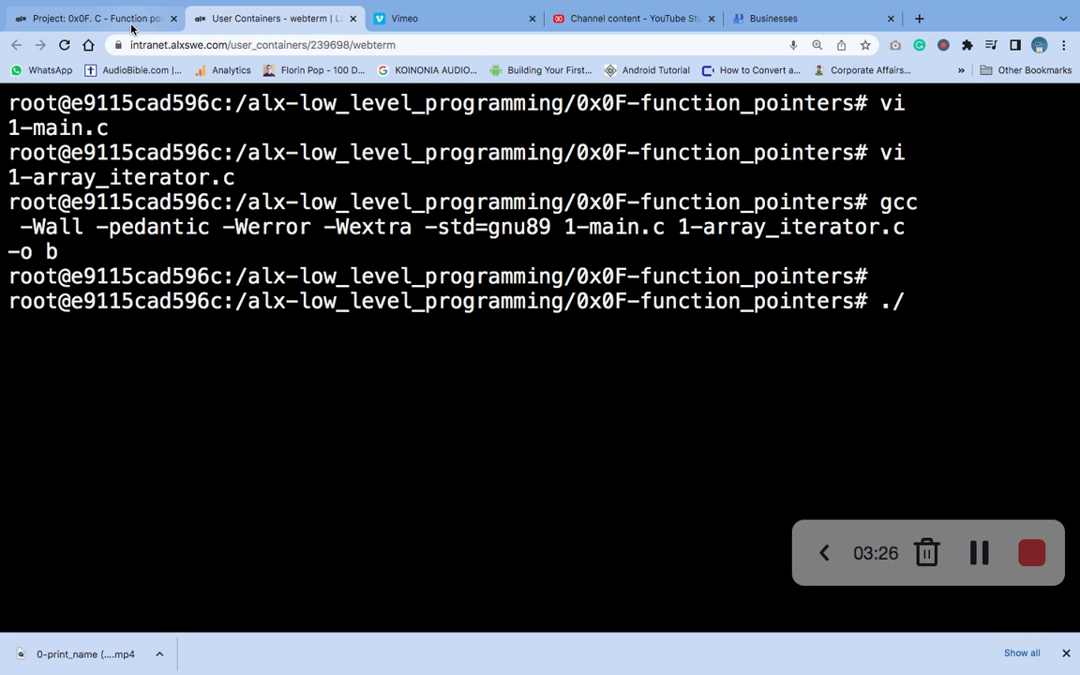
pyautogui.write('b')
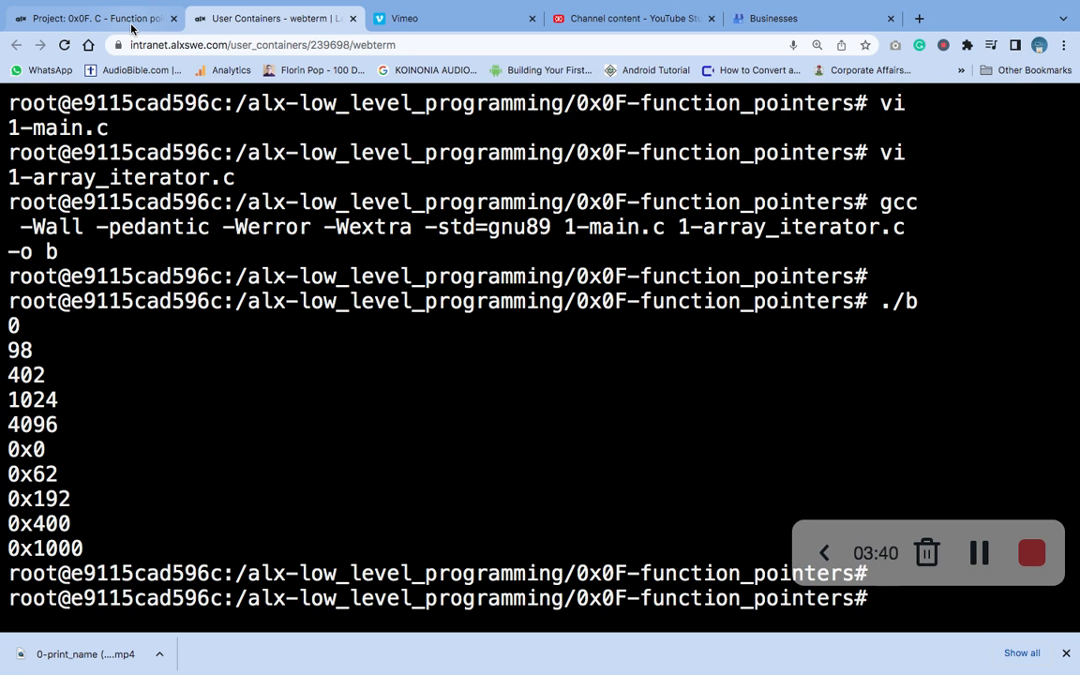
pyautogui.write('git')
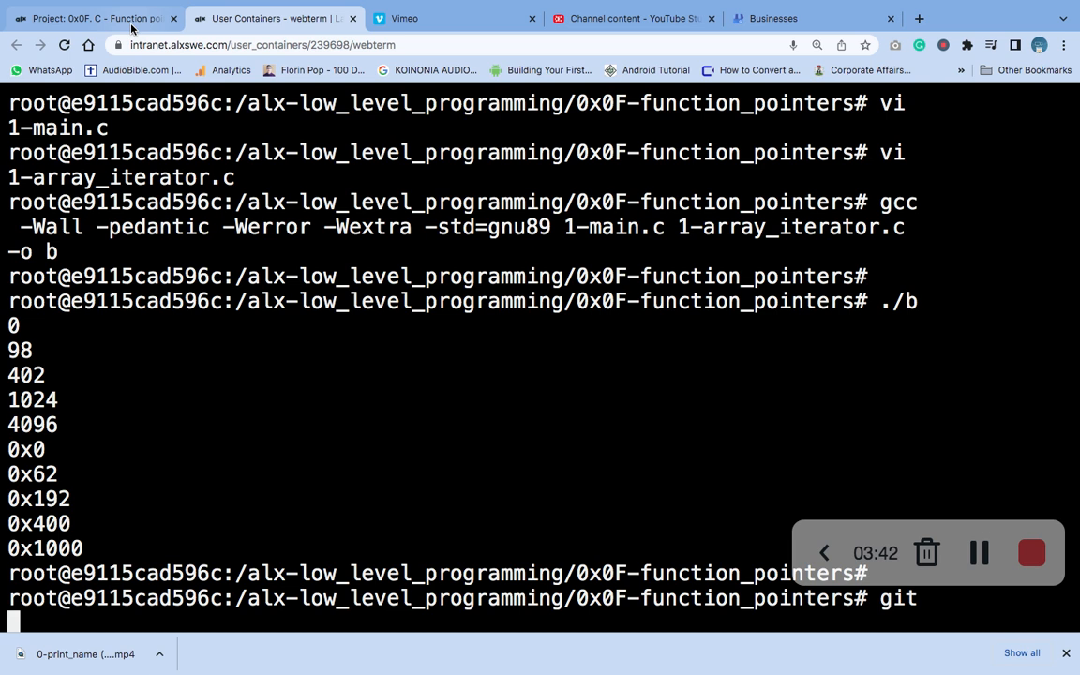
pyautogui.press('Backspace')
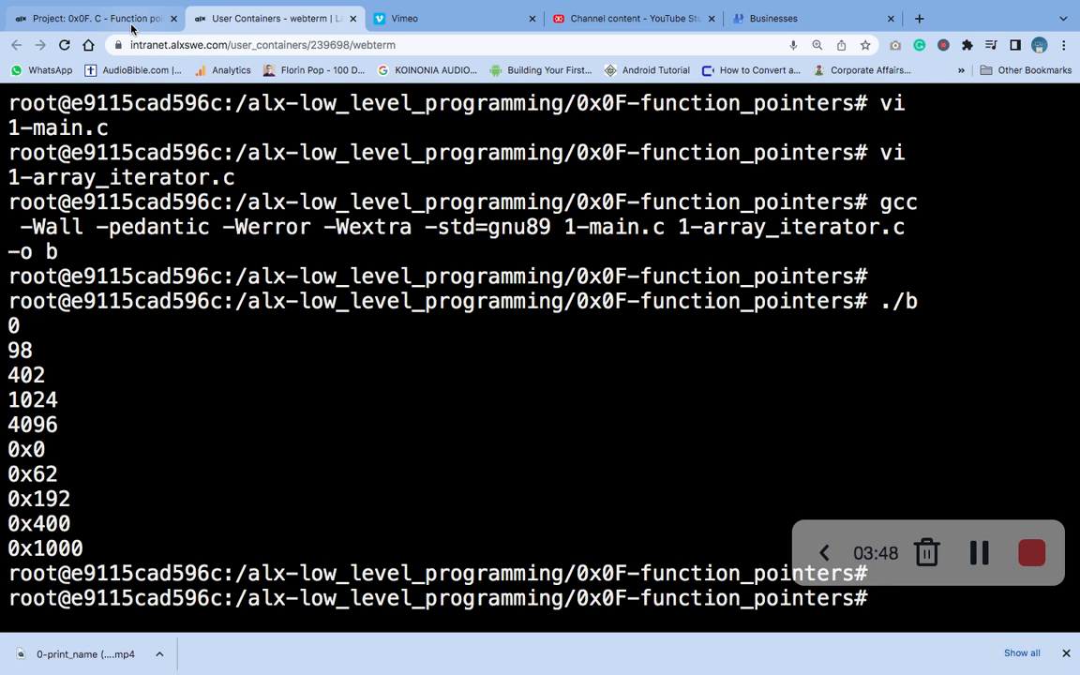
# Clear the terminal and stage the file with git add 1-array_iterator.c
pyautogui.write('clear')
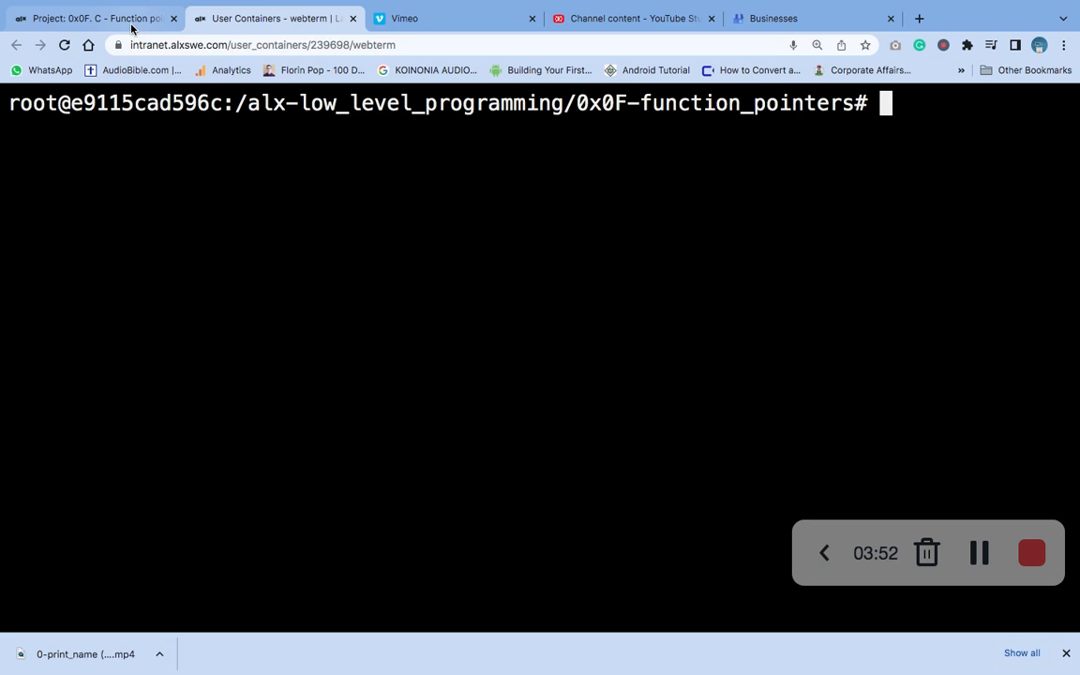
pyautogui.write('git a')
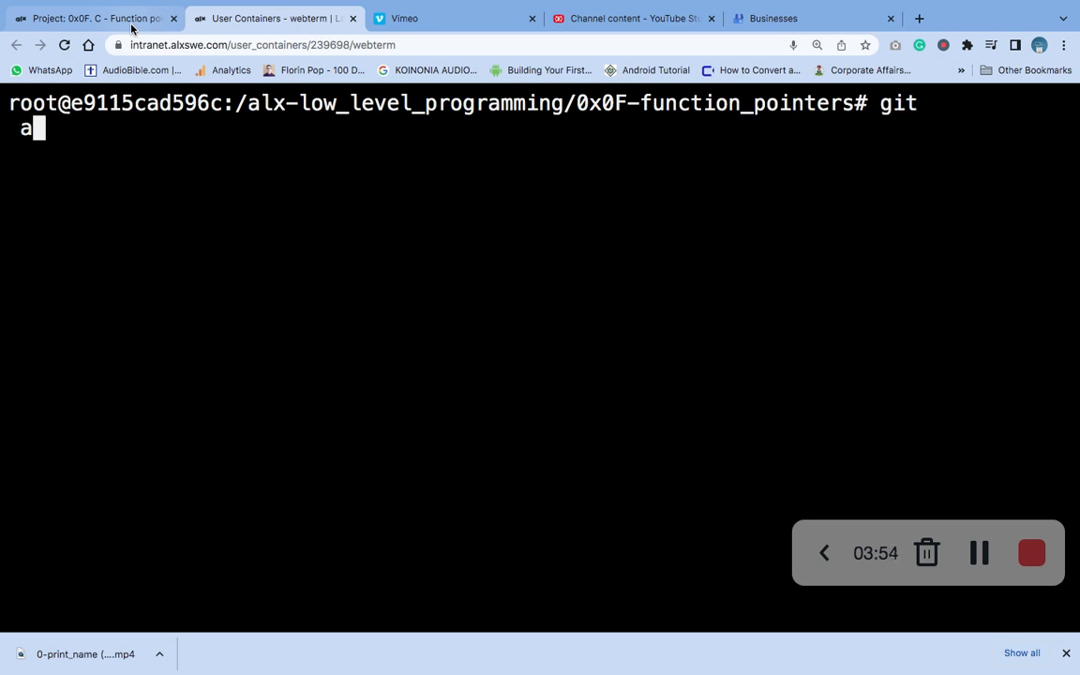
pyautogui.write('dd')
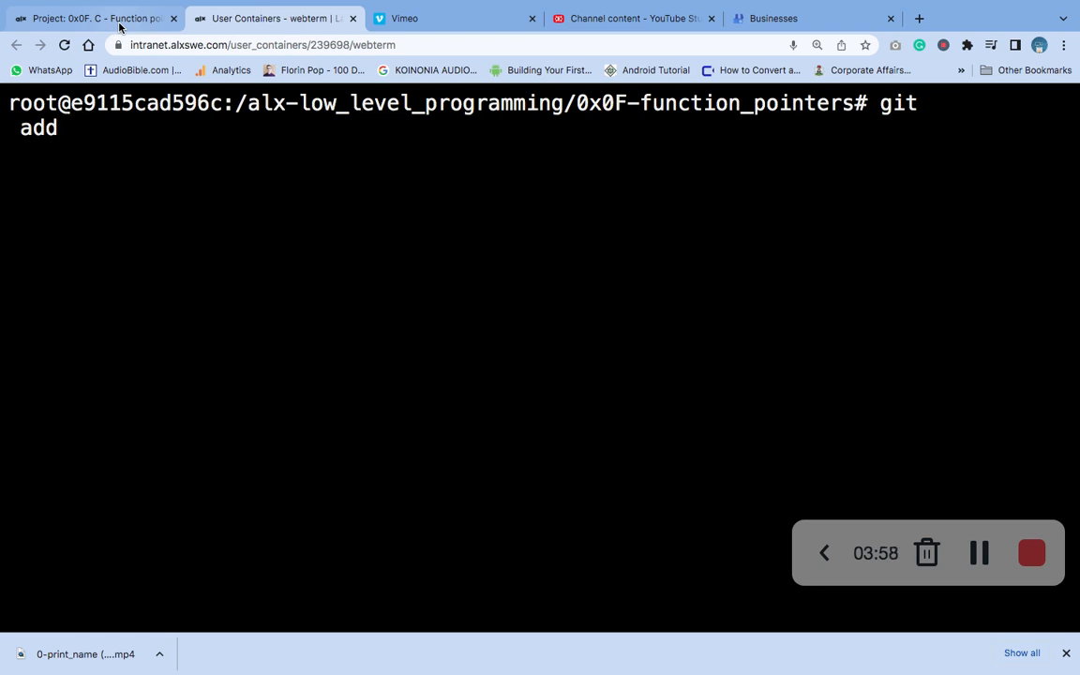
pyautogui.write('1')
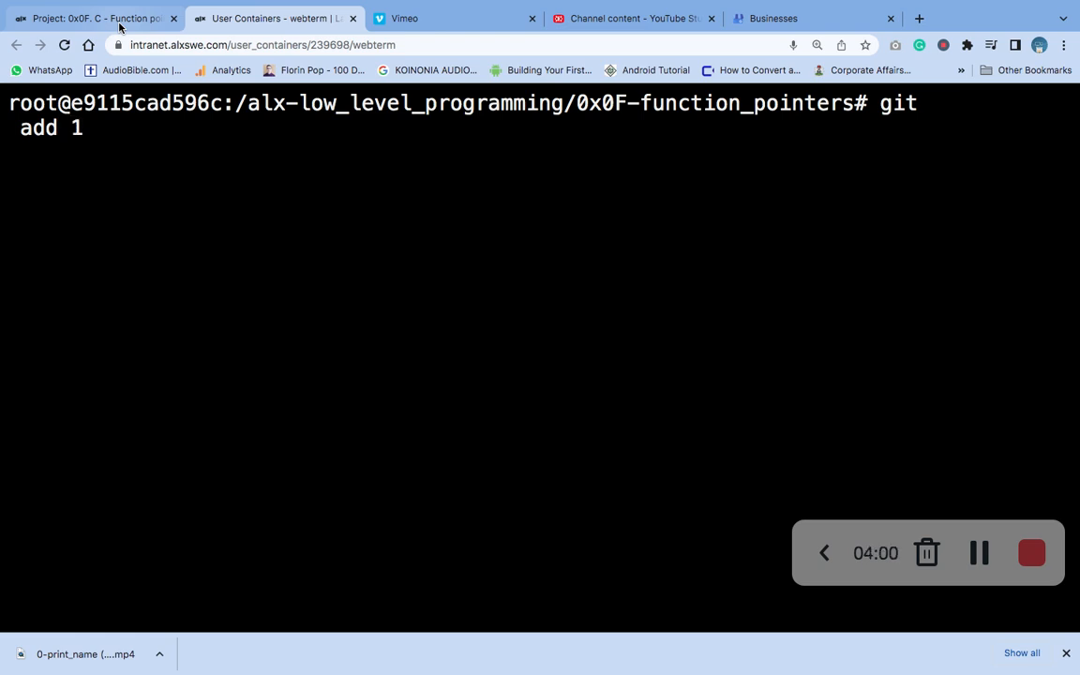
pyautogui.write('-a')
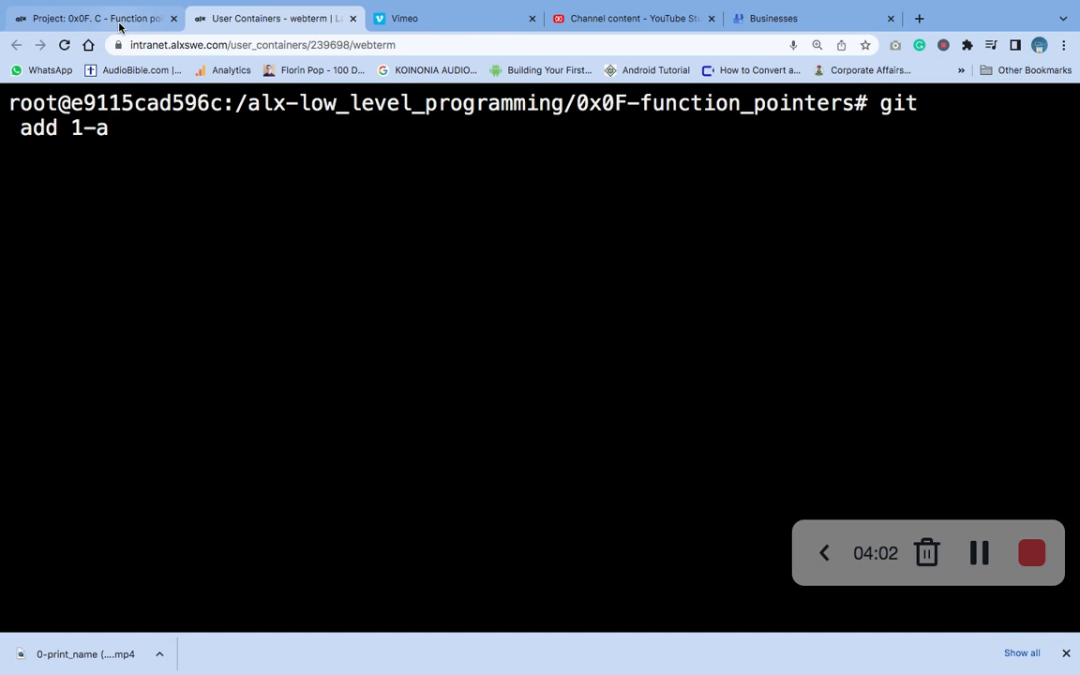
pyautogui.write('rray_iterator.c')
pyautogui.write('git commit -m')
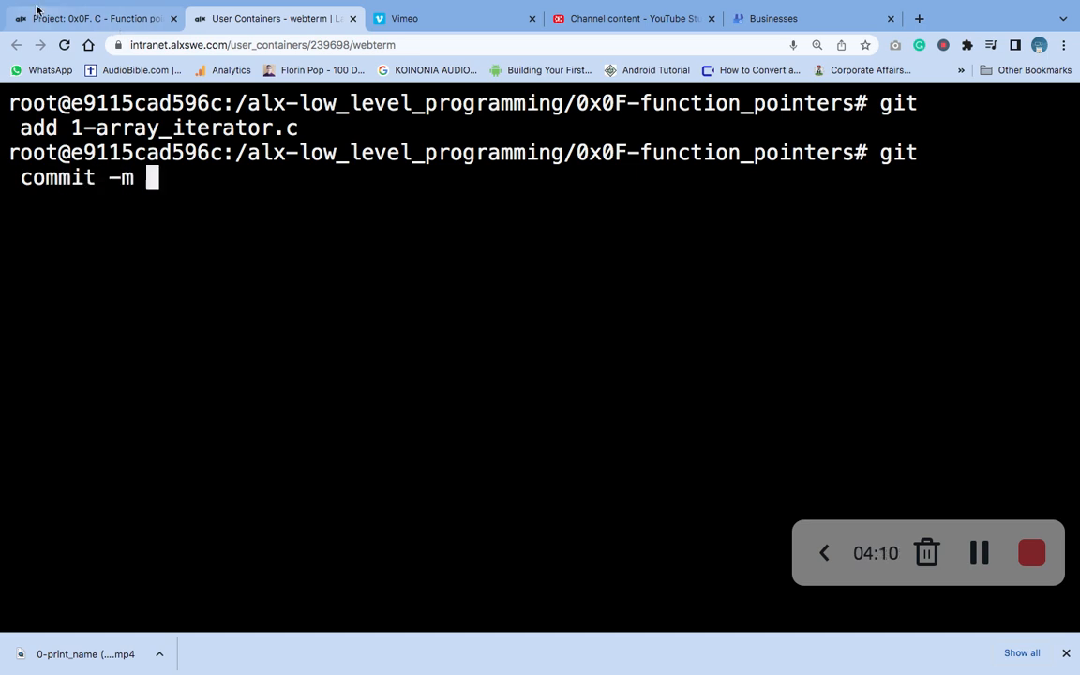
# Copy task 1's description sentence from the project page and commit with it as the quoted -m message
pyautogui.click(94, 19)
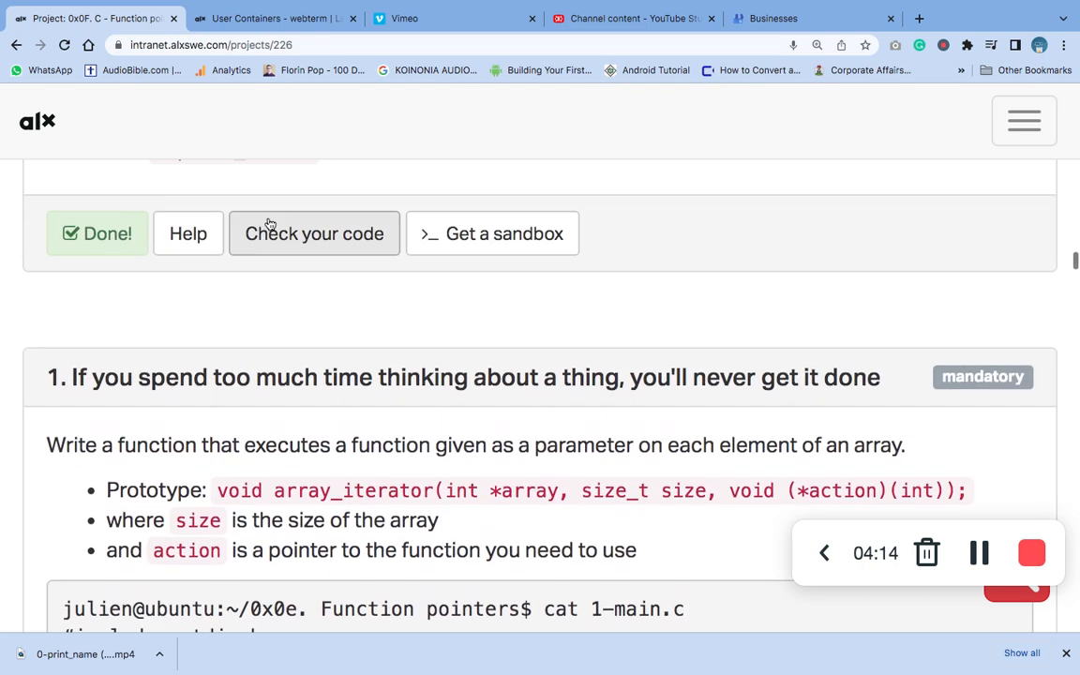
pyautogui.tripleClick(474, 444)
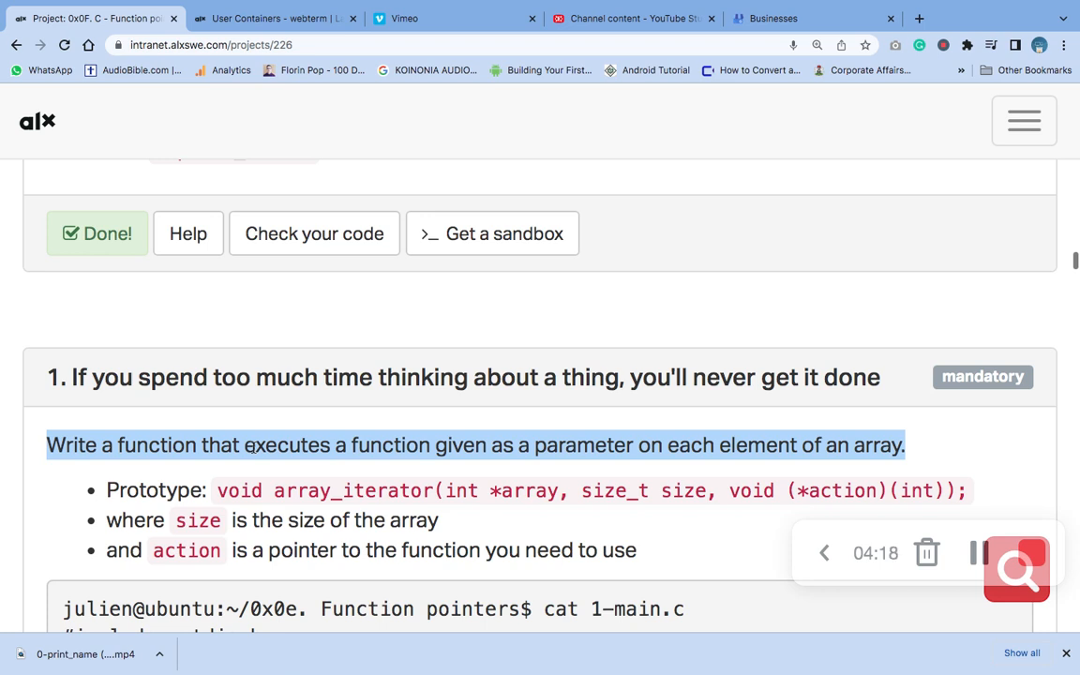
pyautogui.click(272, 18)
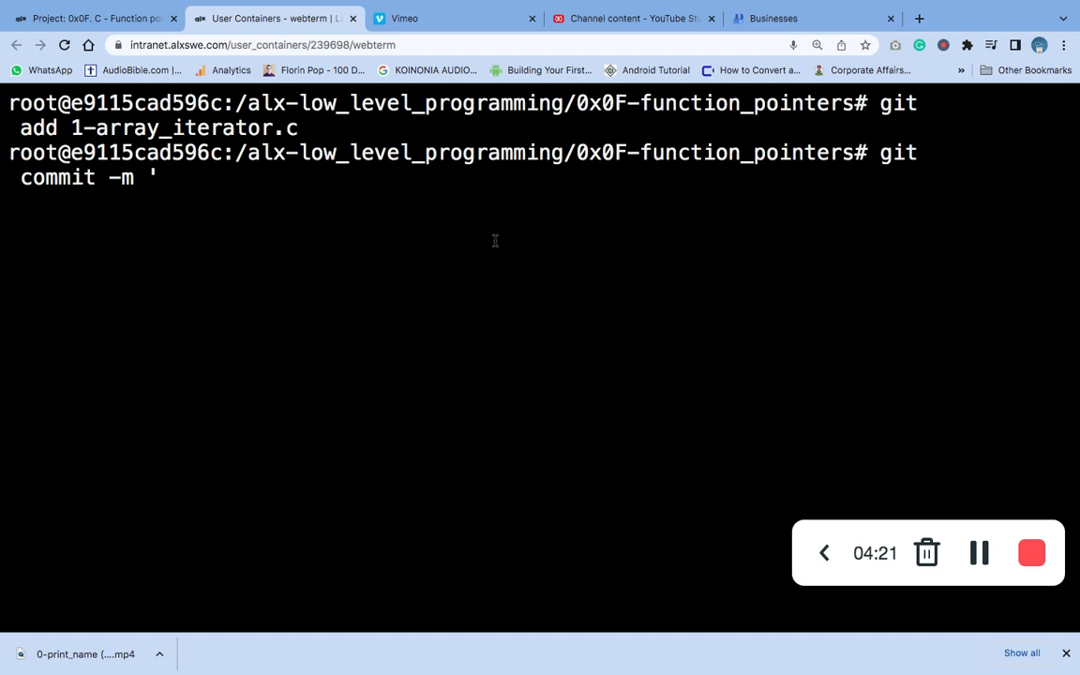
pyautogui.write("'")
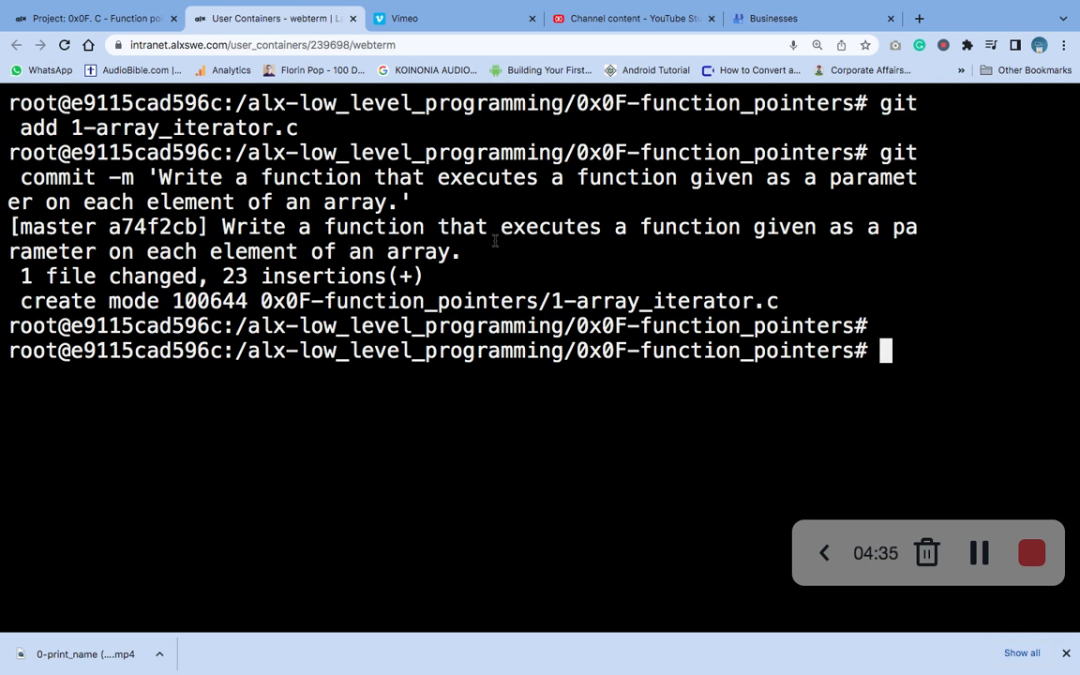
# Run git push to send the commit to the GitHub master branch and return to the project tab
pyautogui.write('git pus')
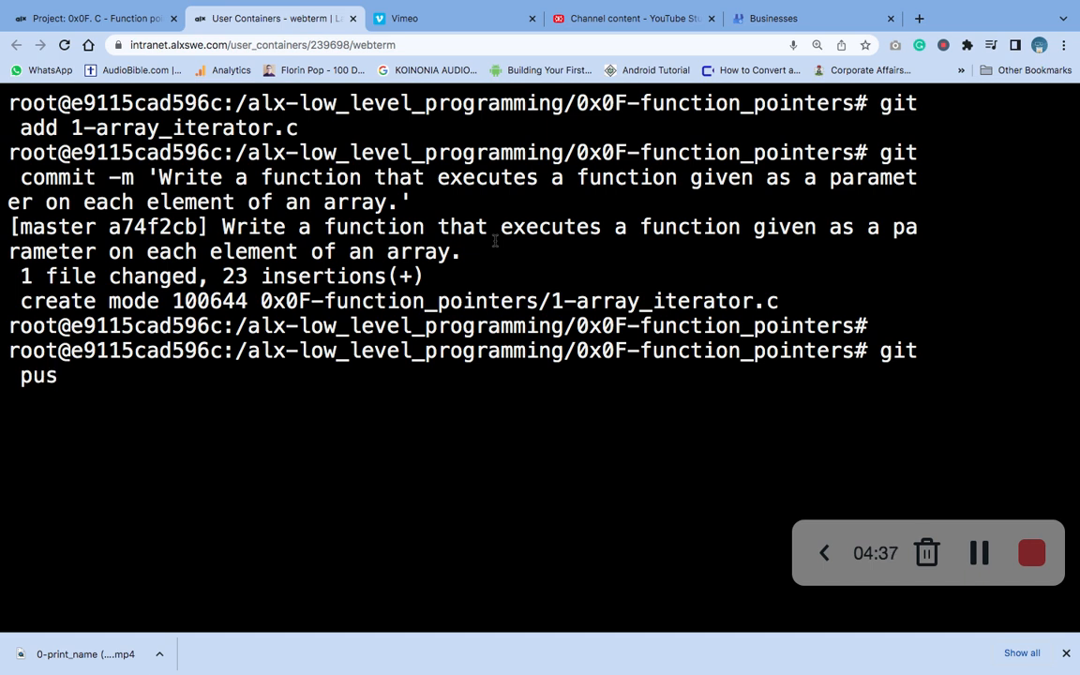
pyautogui.write('h')
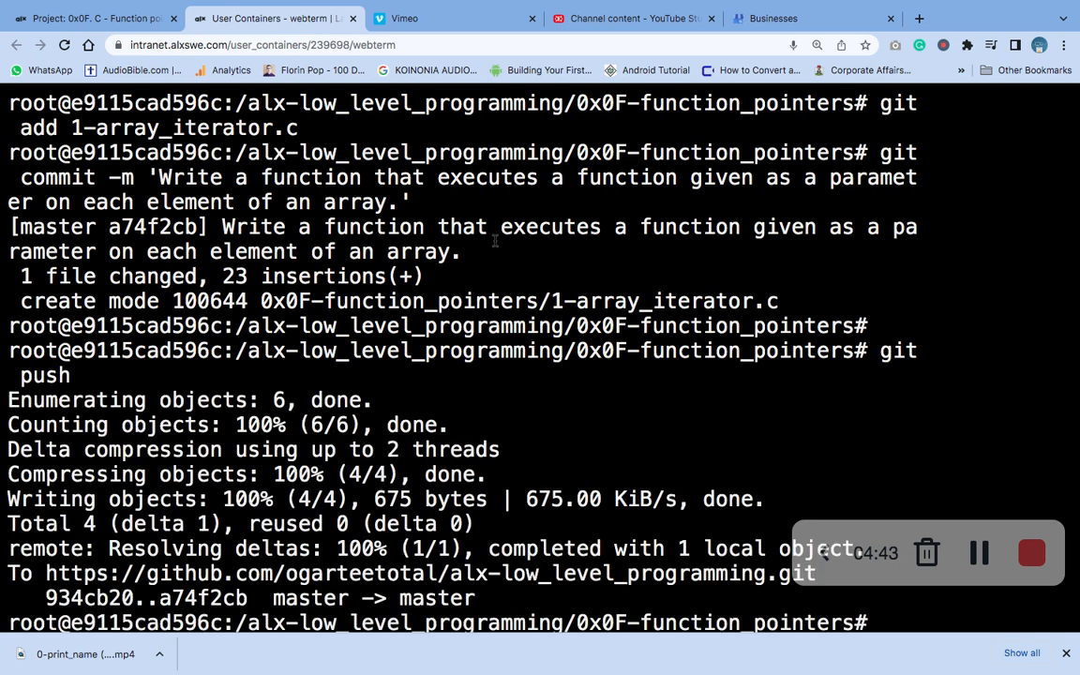
pyautogui.click(94, 19)
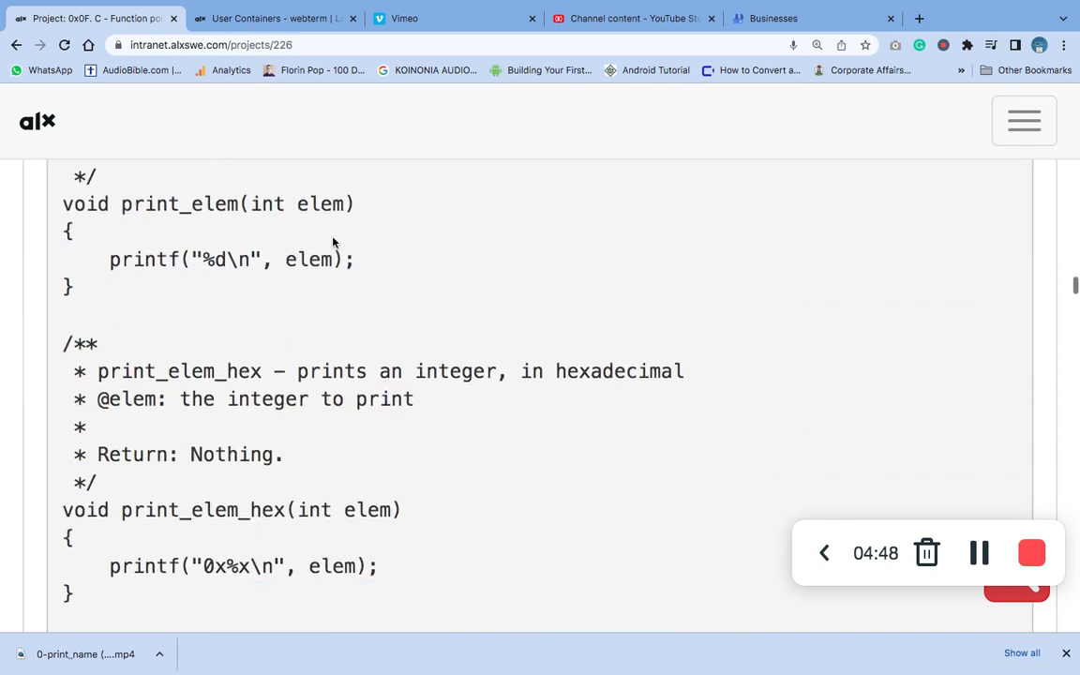
# Start a new checker test on task 1 and view Checks 0 through 10 all green
pyautogui.scroll(-3)
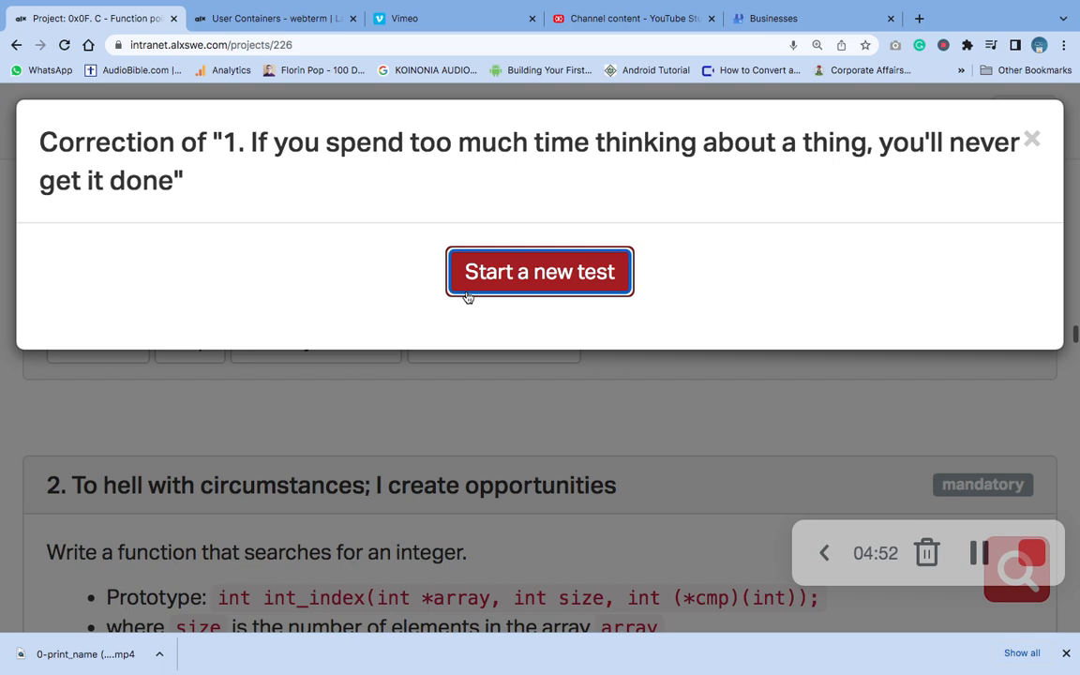
pyautogui.click(540, 272)
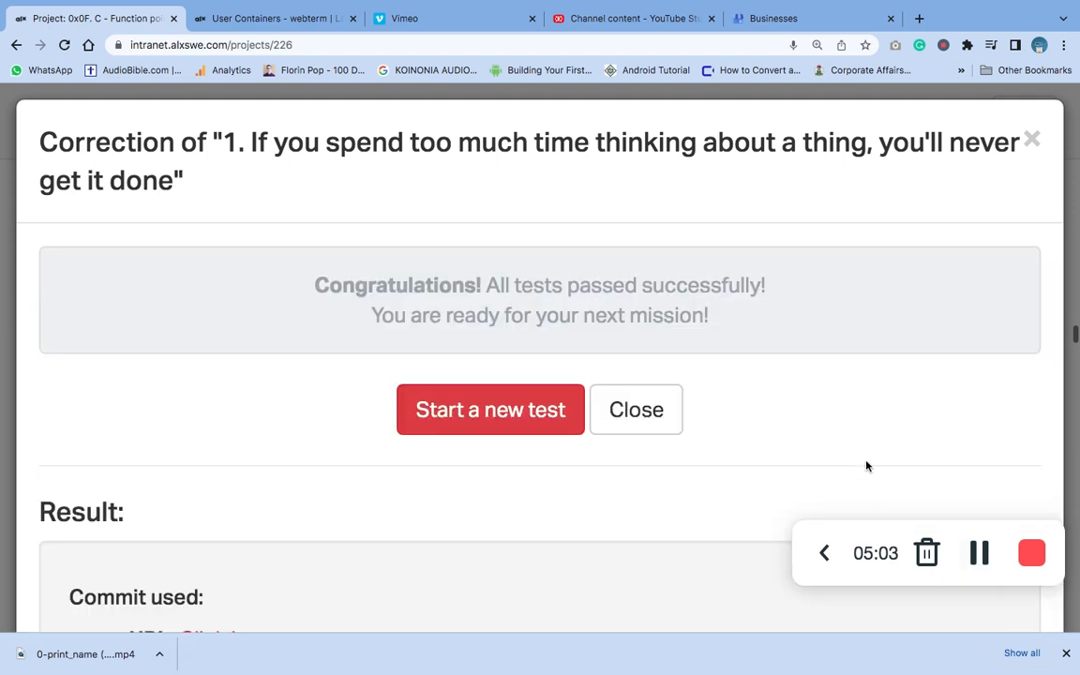
pyautogui.click(636, 409)
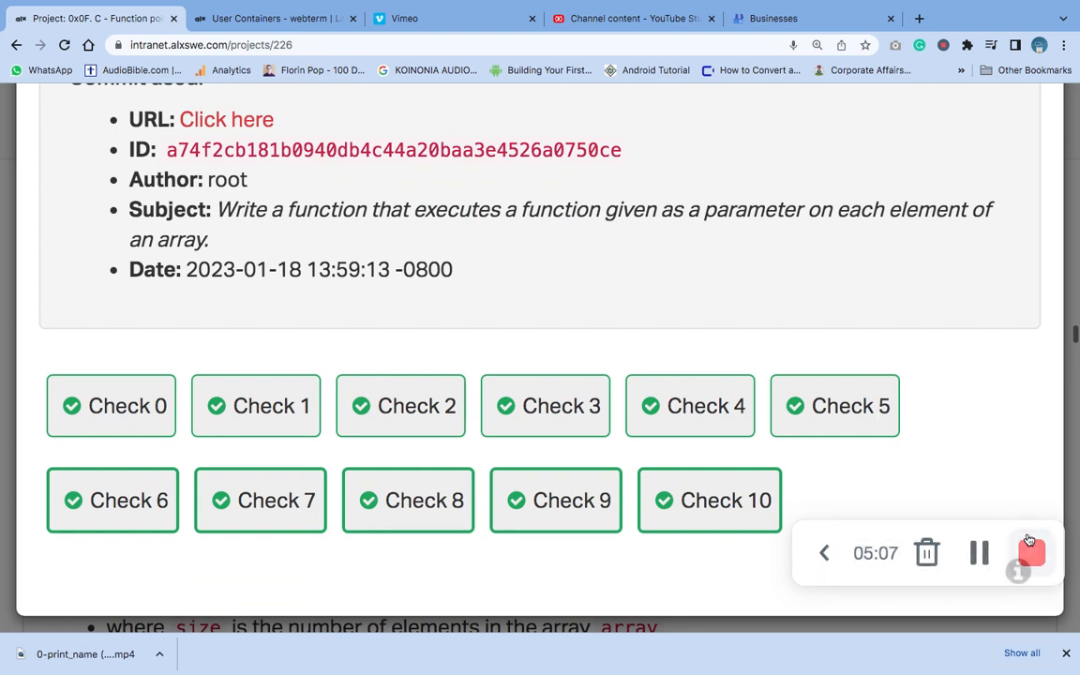
pyautogui.moveTo(1032, 551)
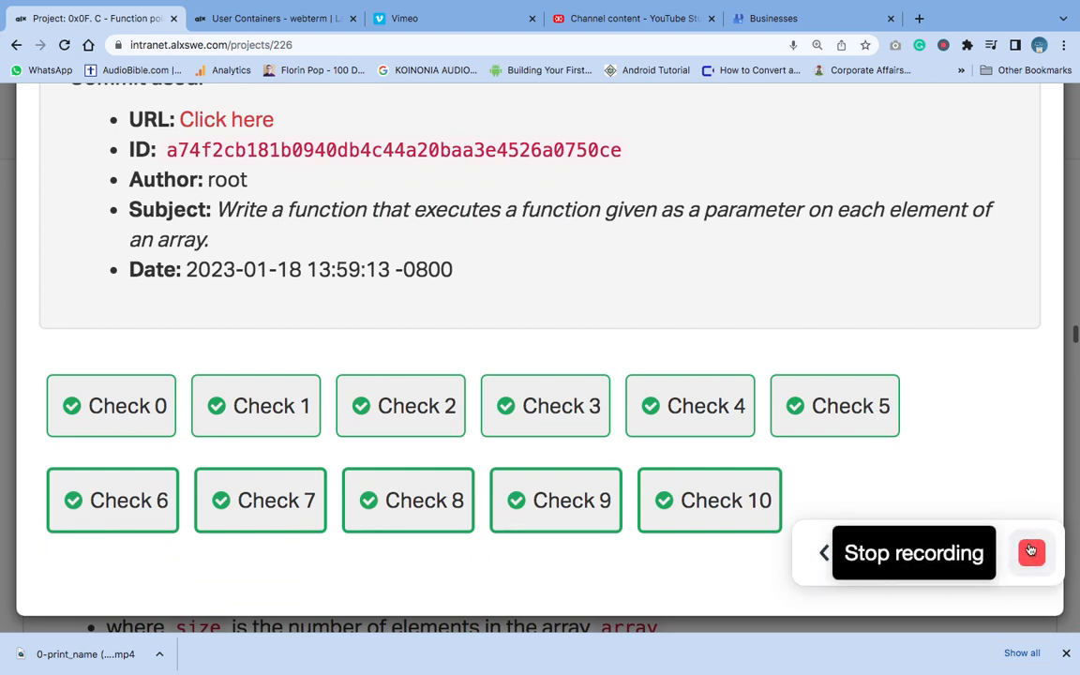